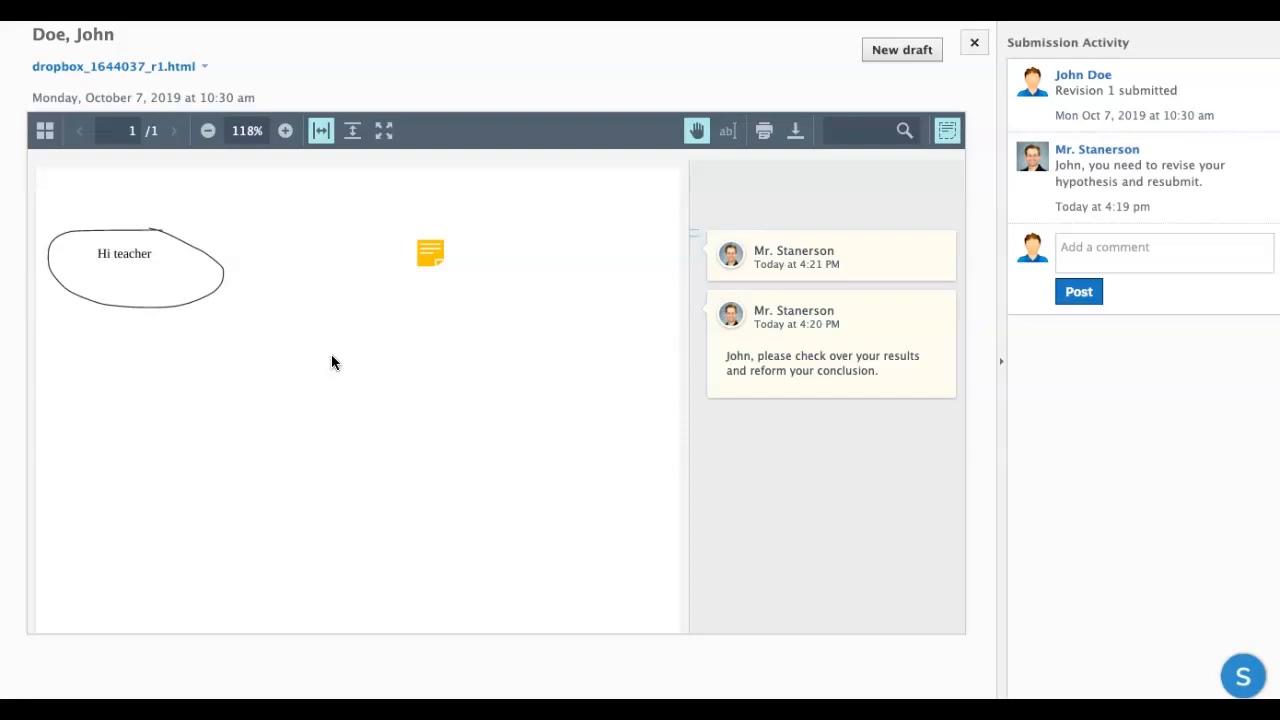
mouse_move(573, 235)
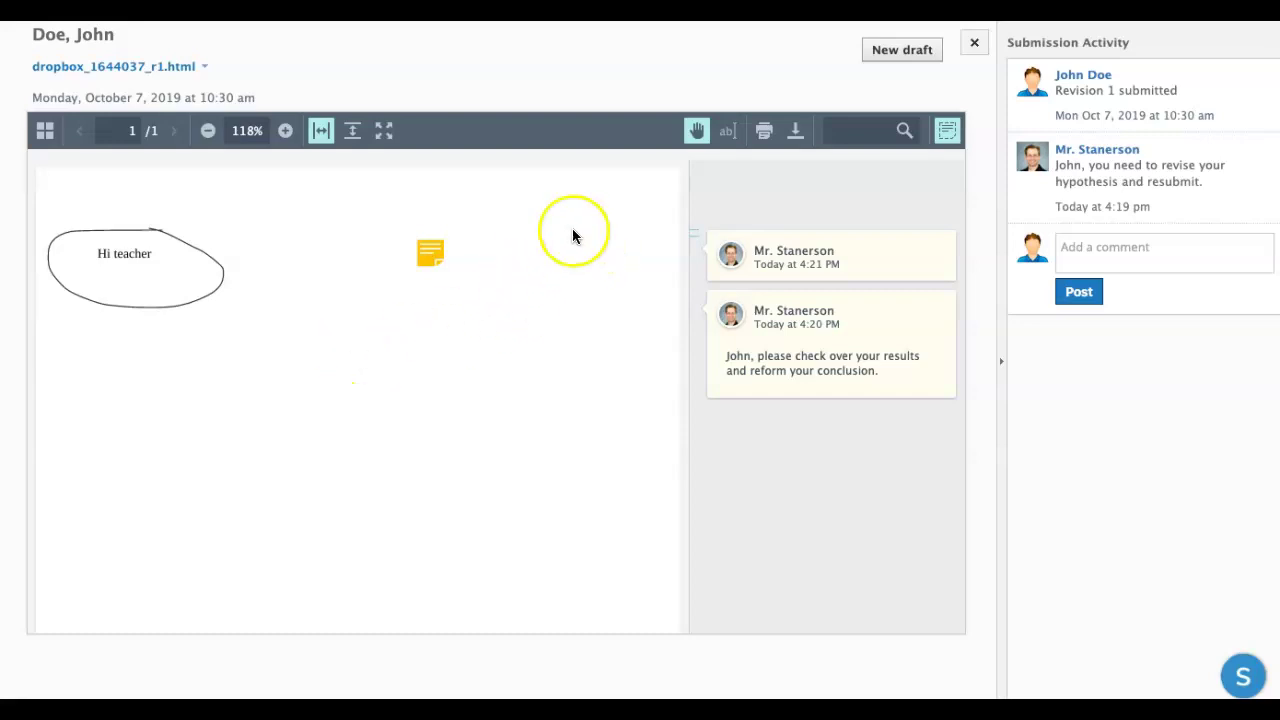
mouse_move(538, 362)
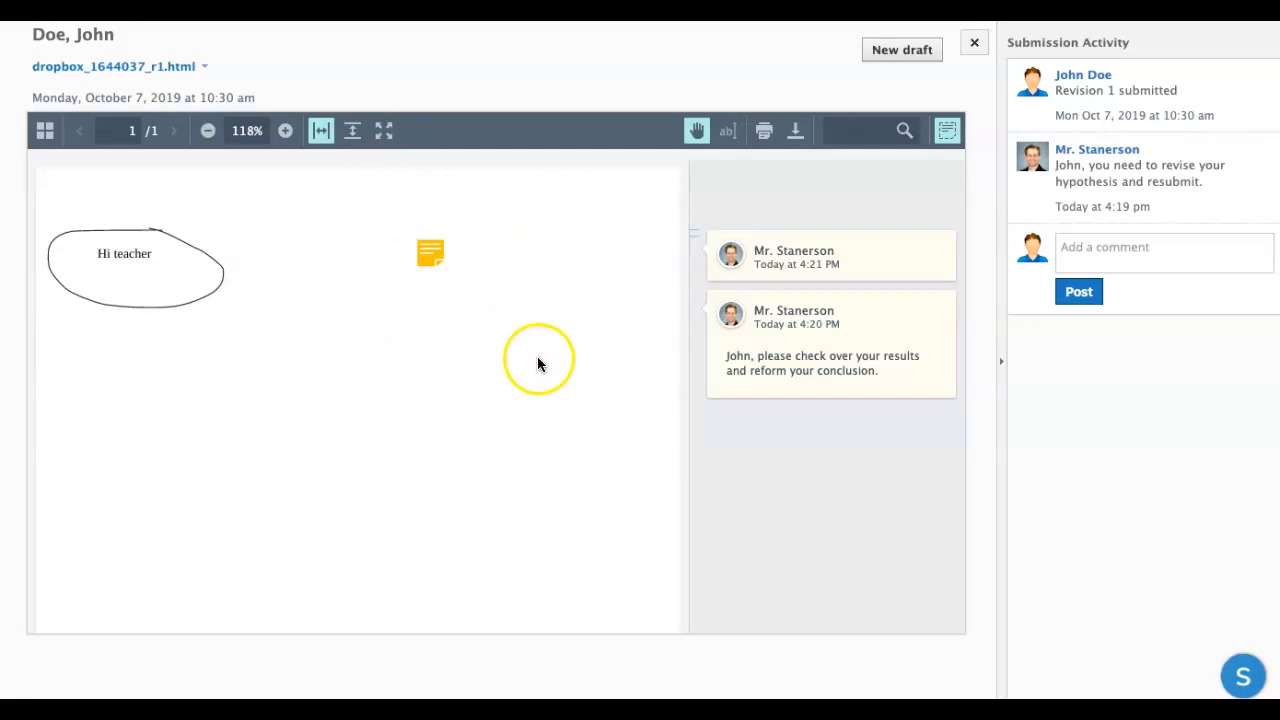
mouse_move(1058, 387)
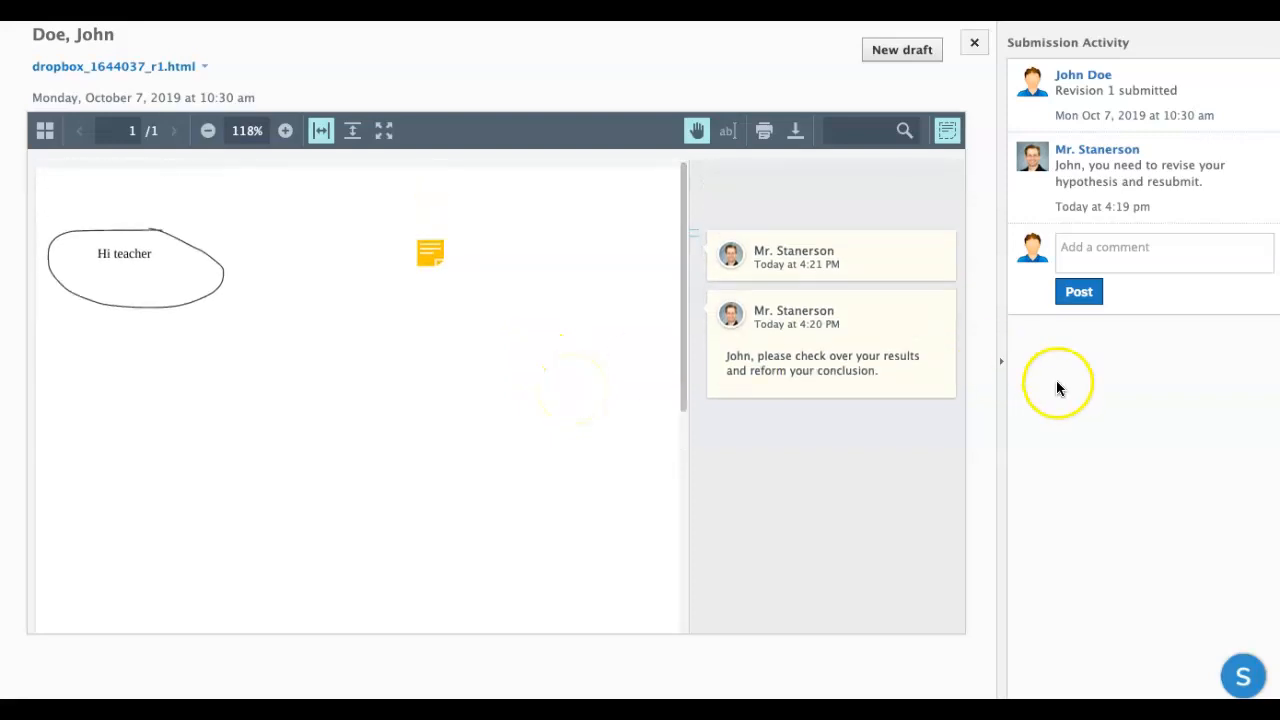
mouse_move(1033, 218)
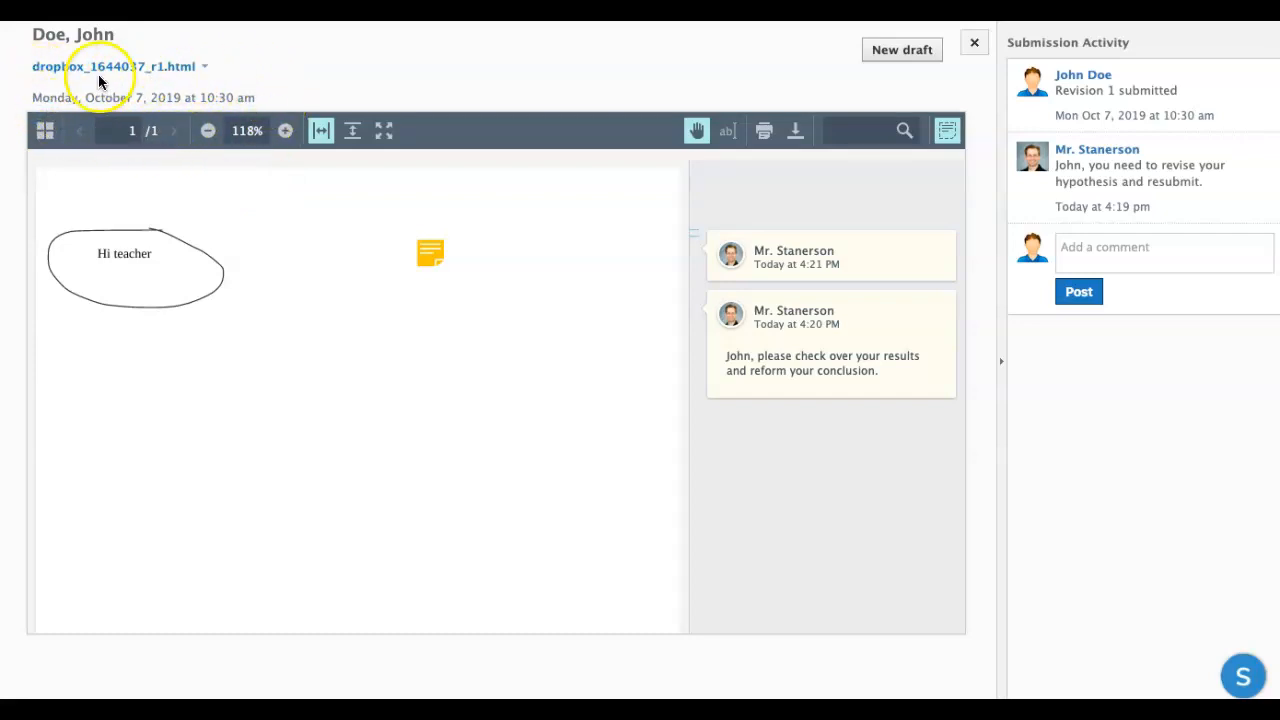
mouse_move(855, 290)
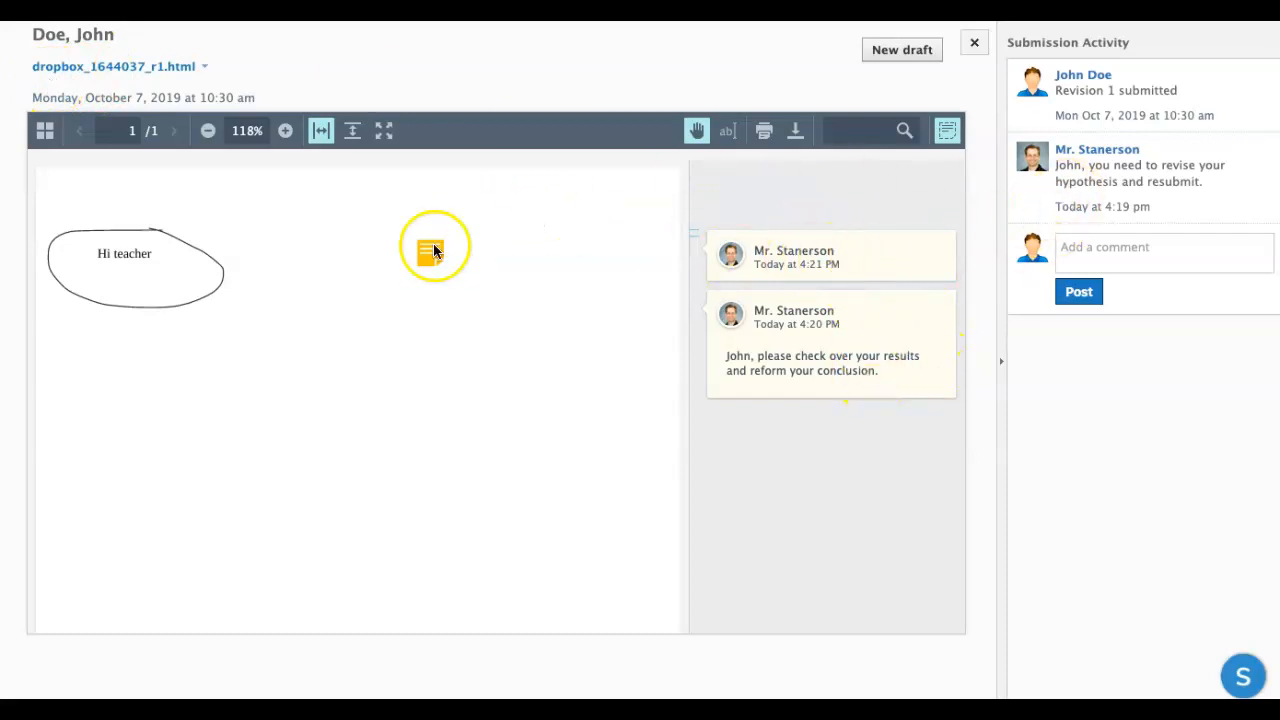
mouse_move(1157, 85)
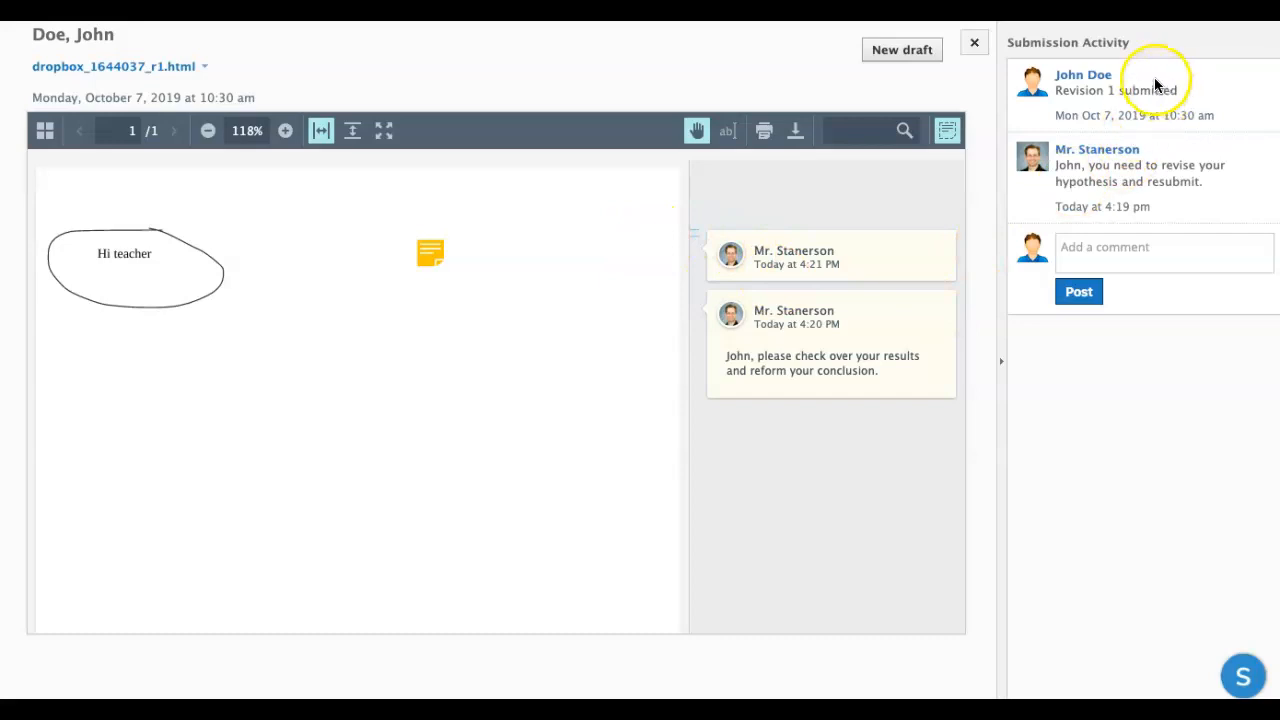
mouse_move(1075, 207)
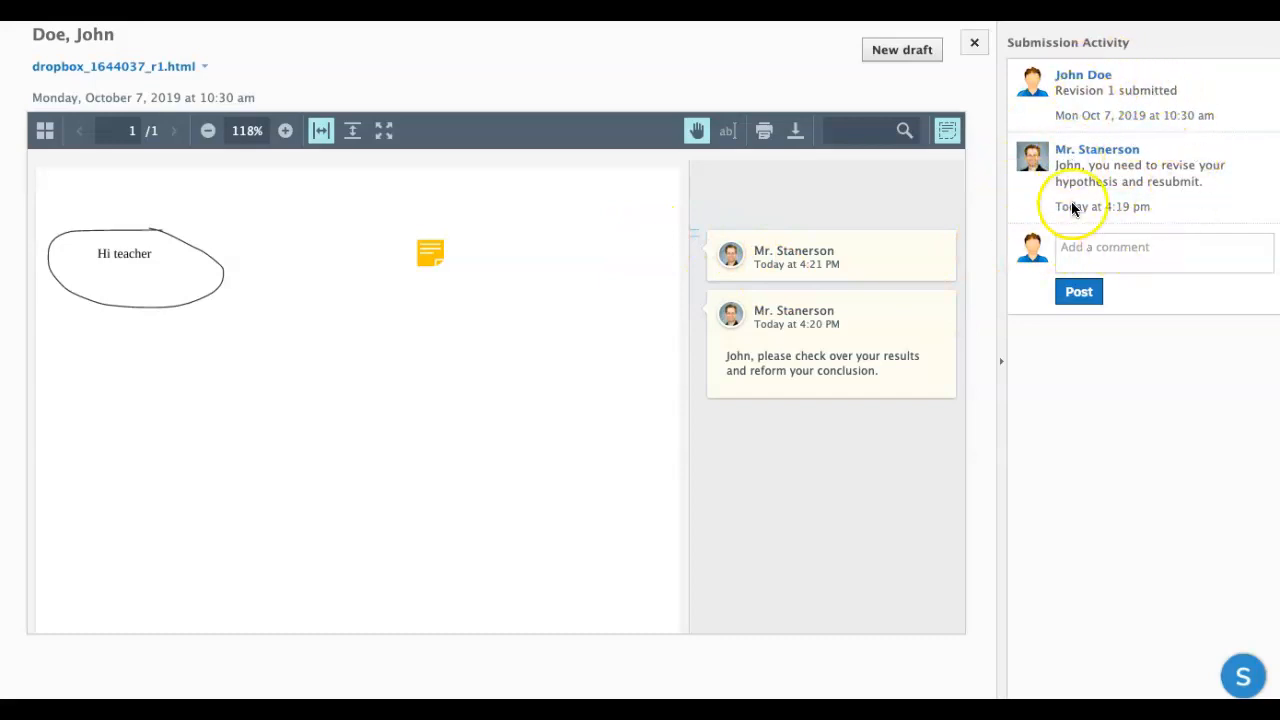
mouse_move(912, 336)
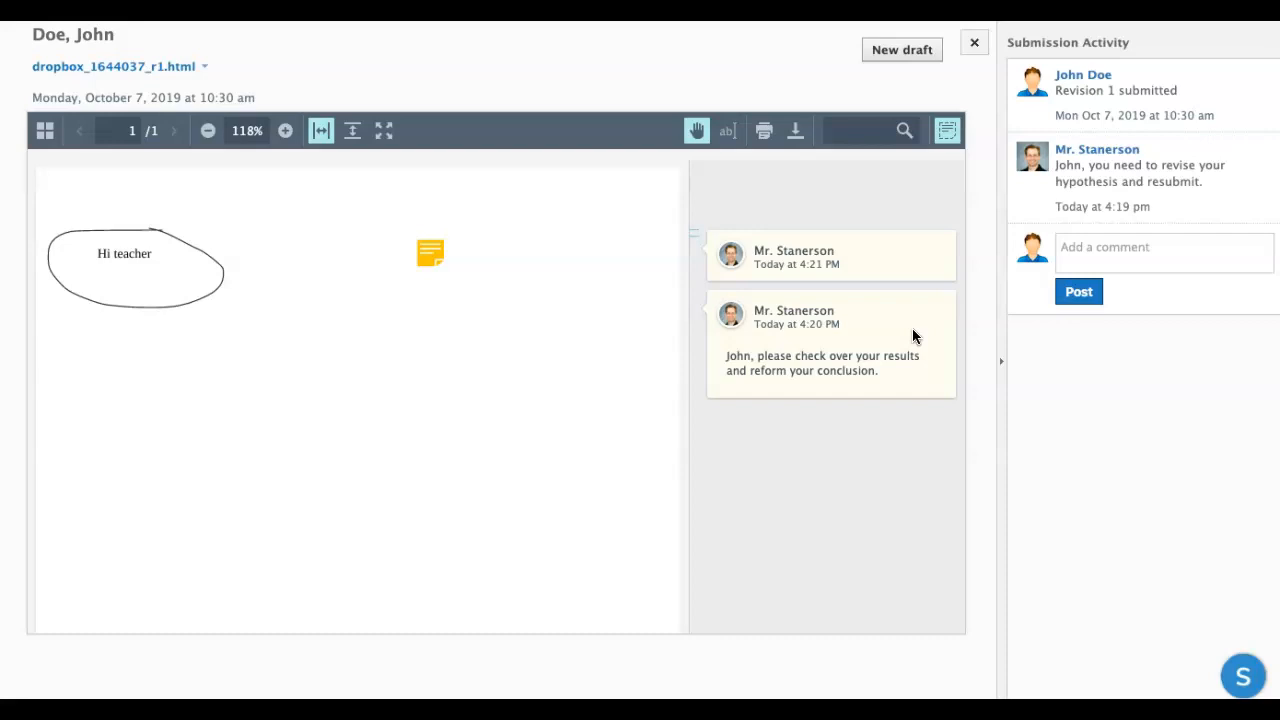
mouse_move(901, 50)
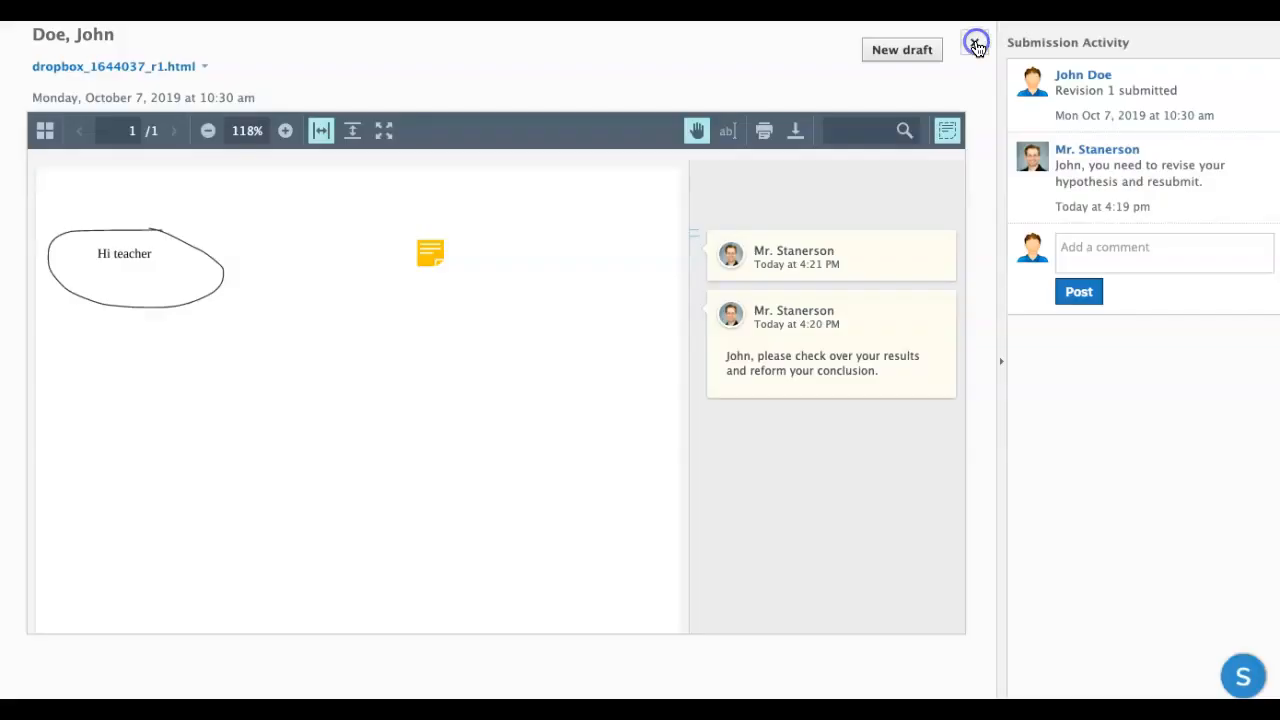
Close the annotated submission viewer to return to the 89/100 Science Review Sheet page.
click(976, 42)
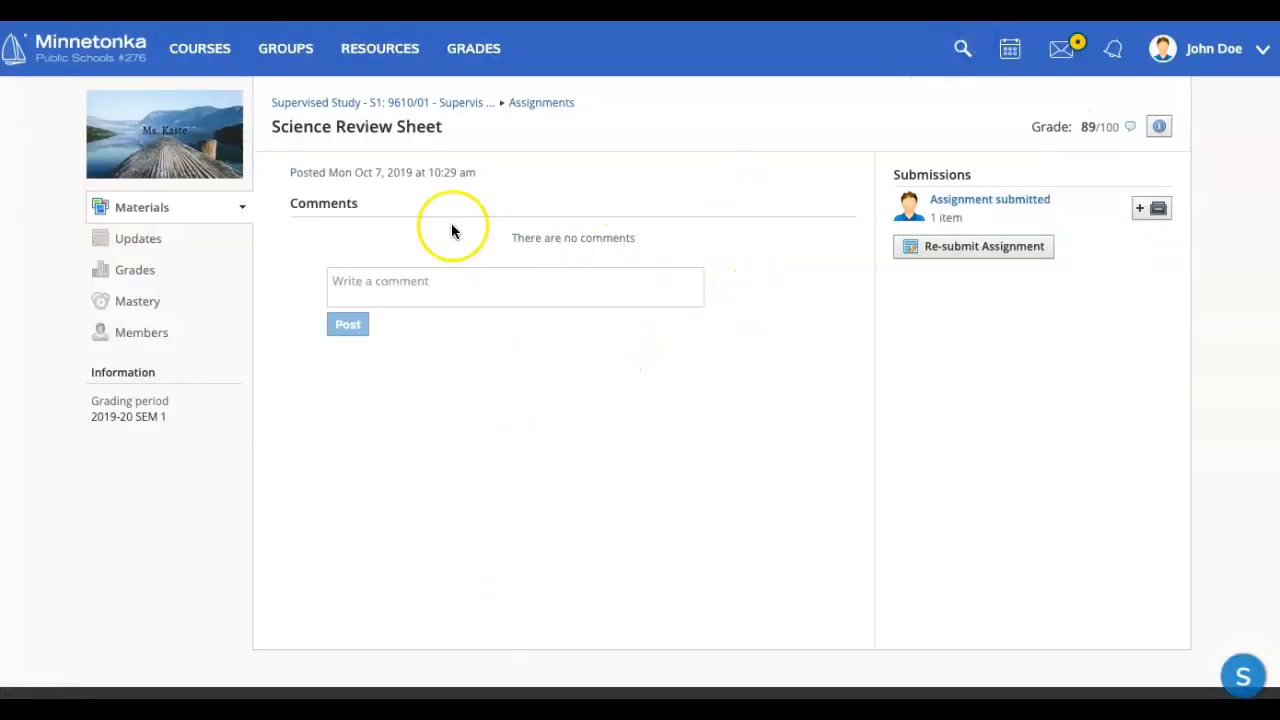
mouse_move(199, 48)
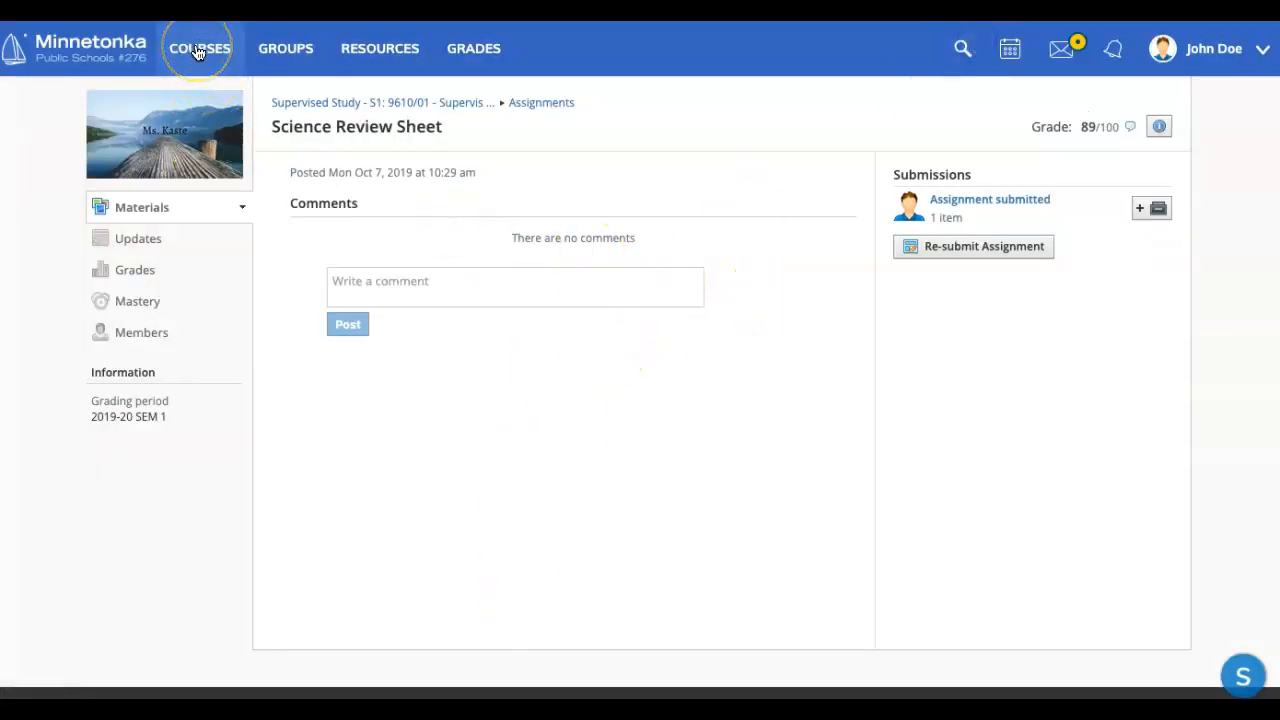
mouse_move(1057, 90)
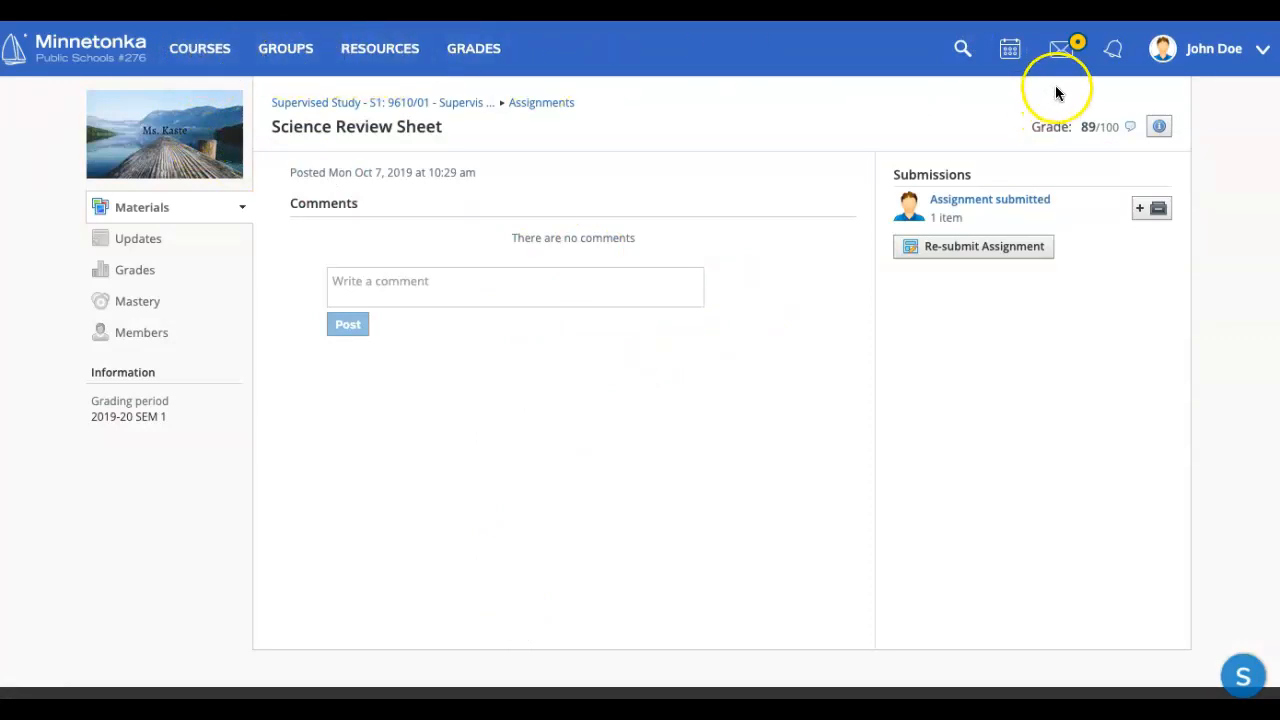
Open the notifications panel to see Mr. Stanerson's submission comment alerts.
click(1112, 48)
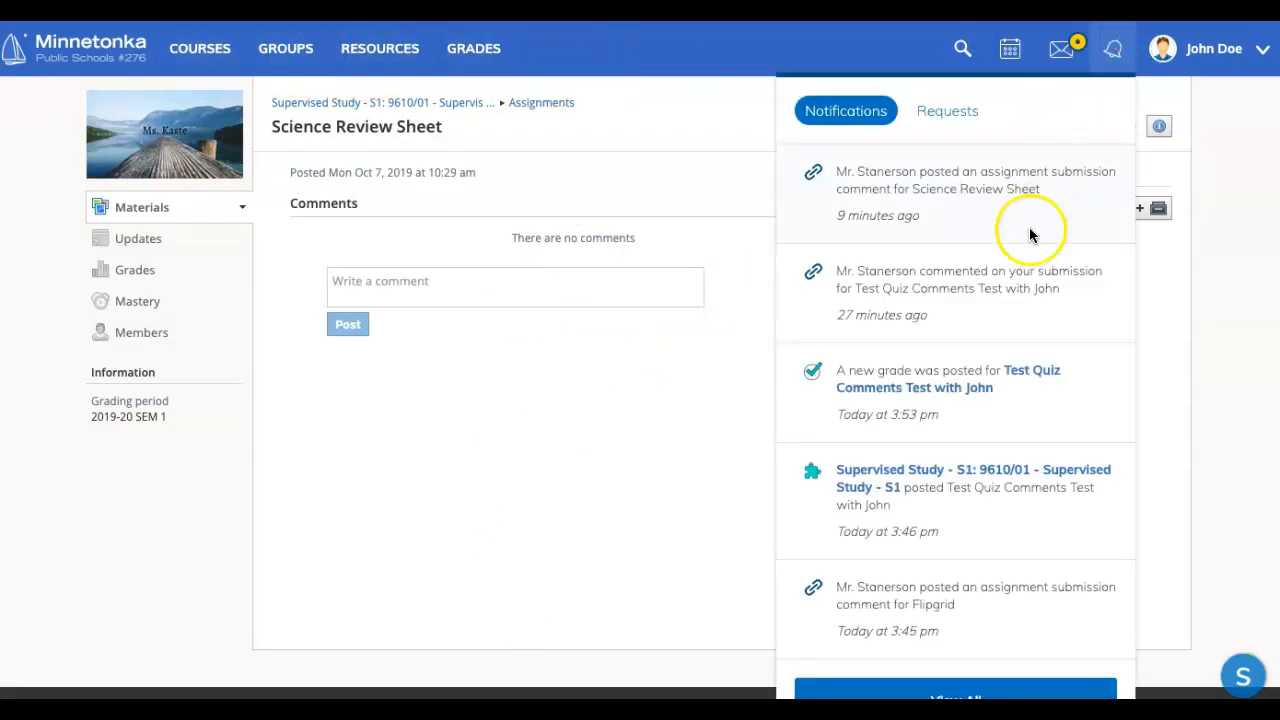
mouse_move(1077, 170)
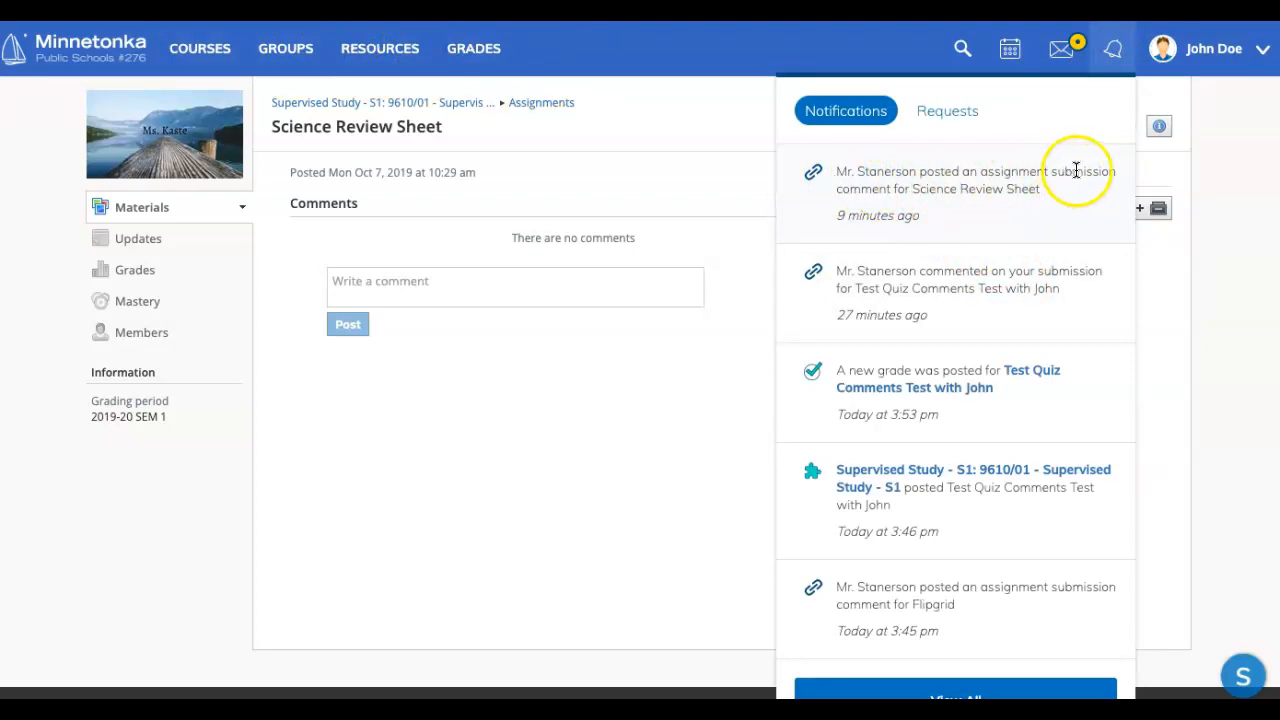
mouse_move(900, 207)
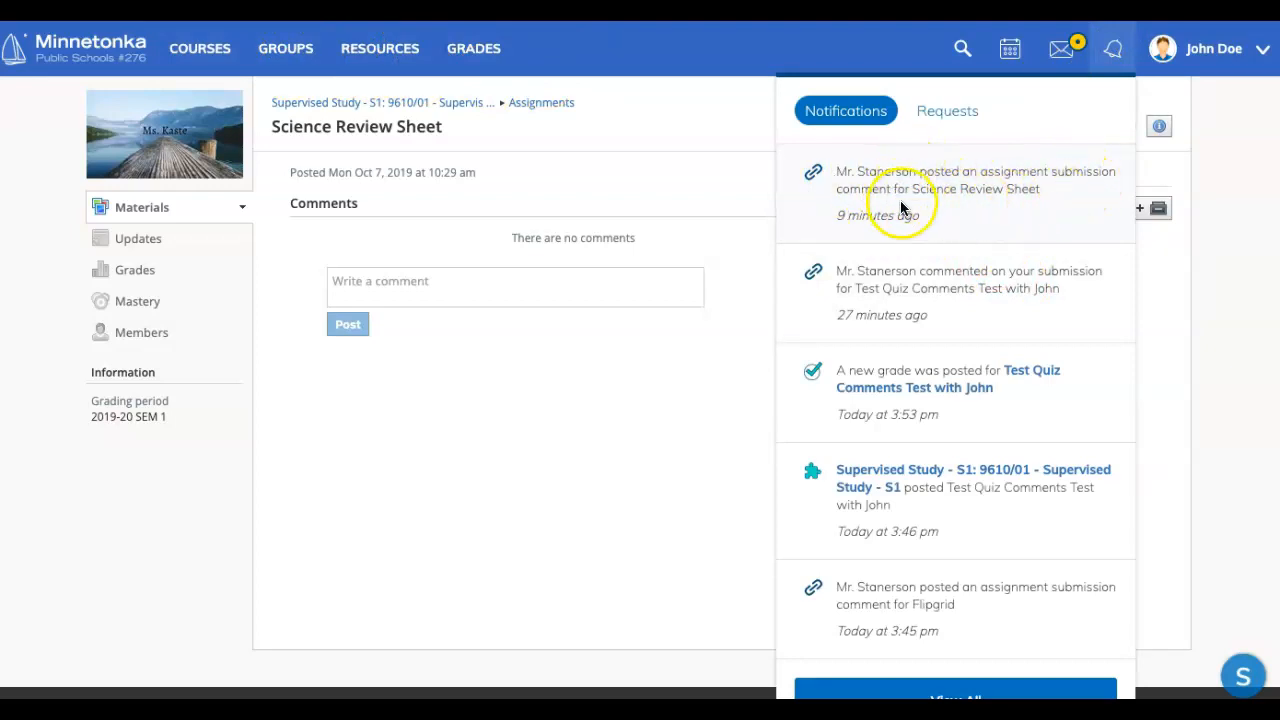
mouse_move(988, 193)
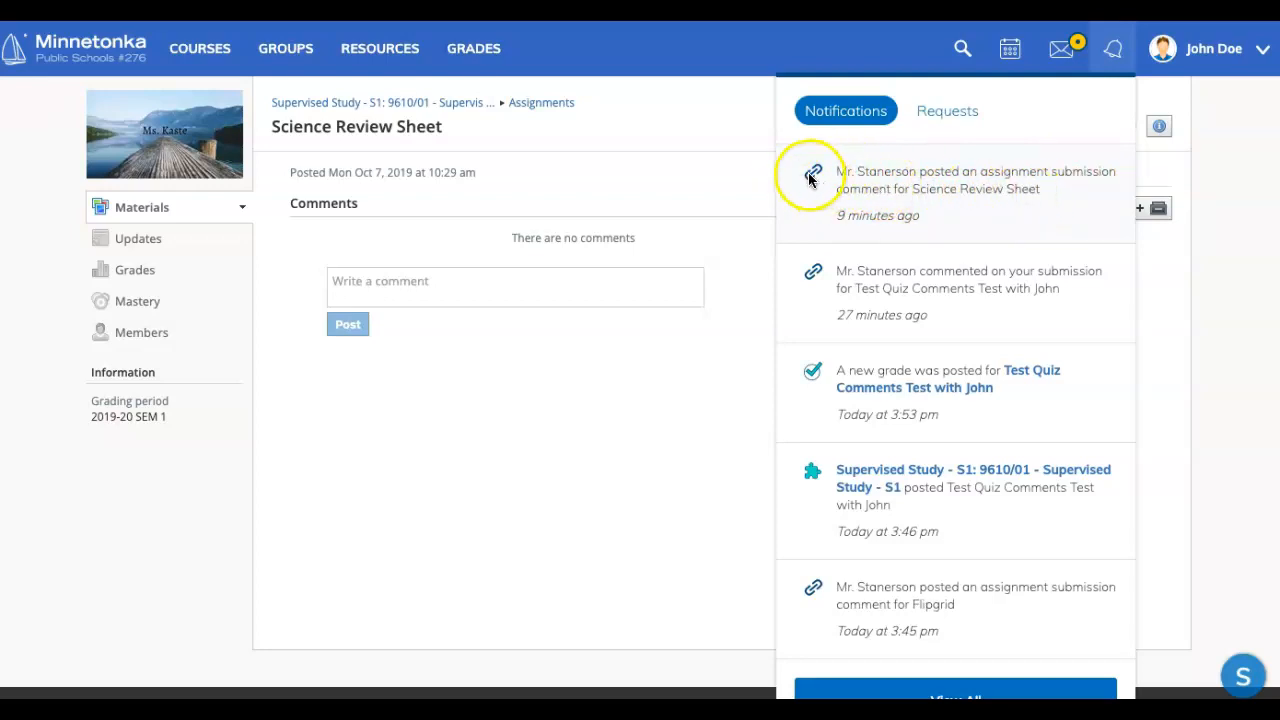
mouse_move(928, 213)
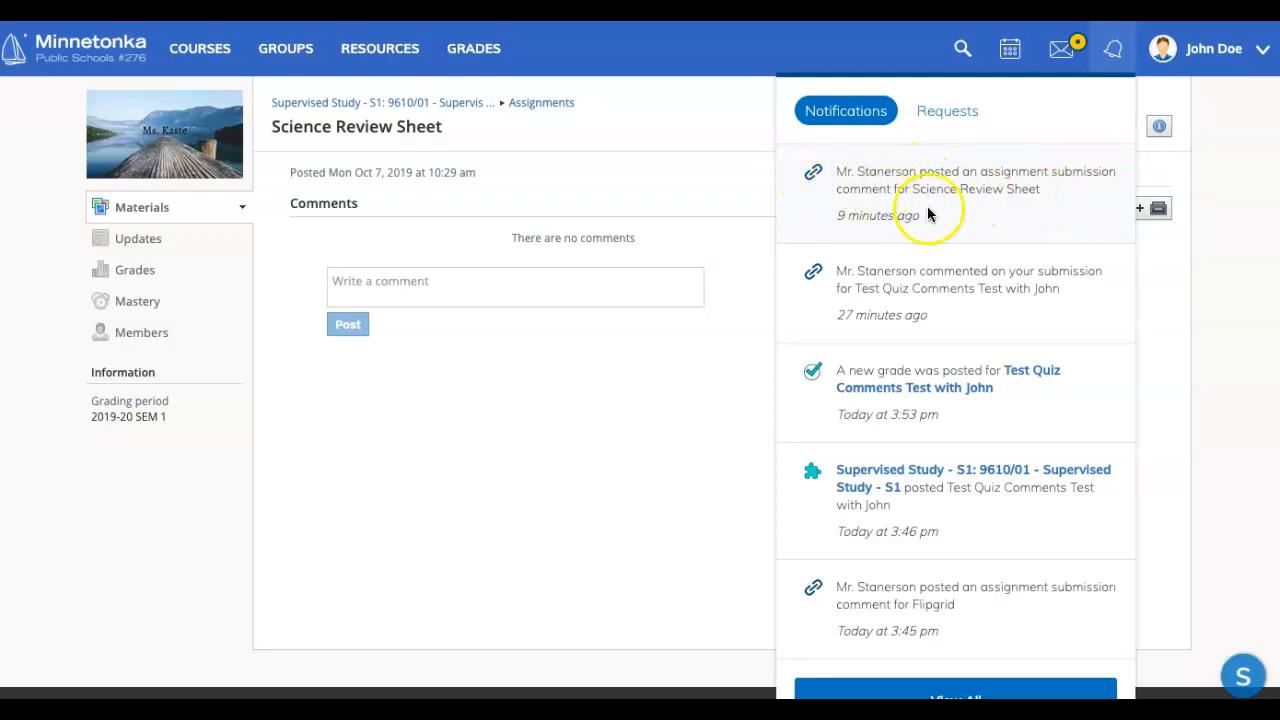
mouse_move(111, 276)
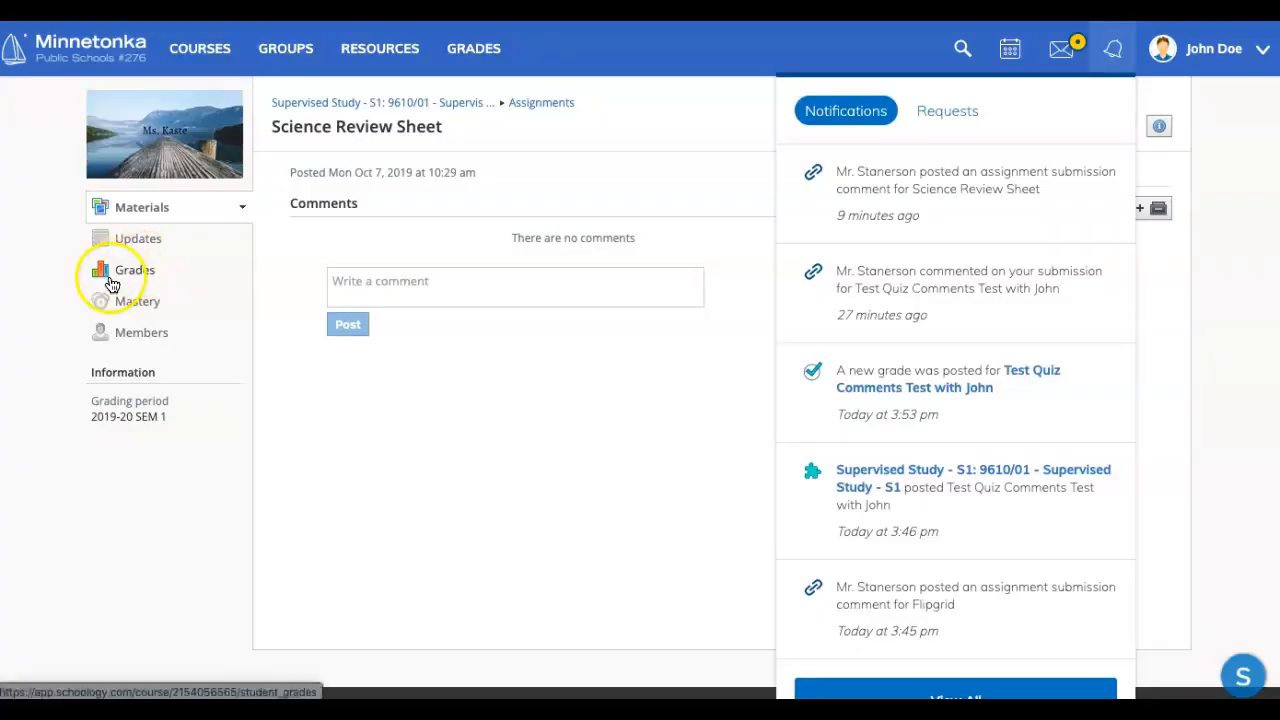
click(136, 270)
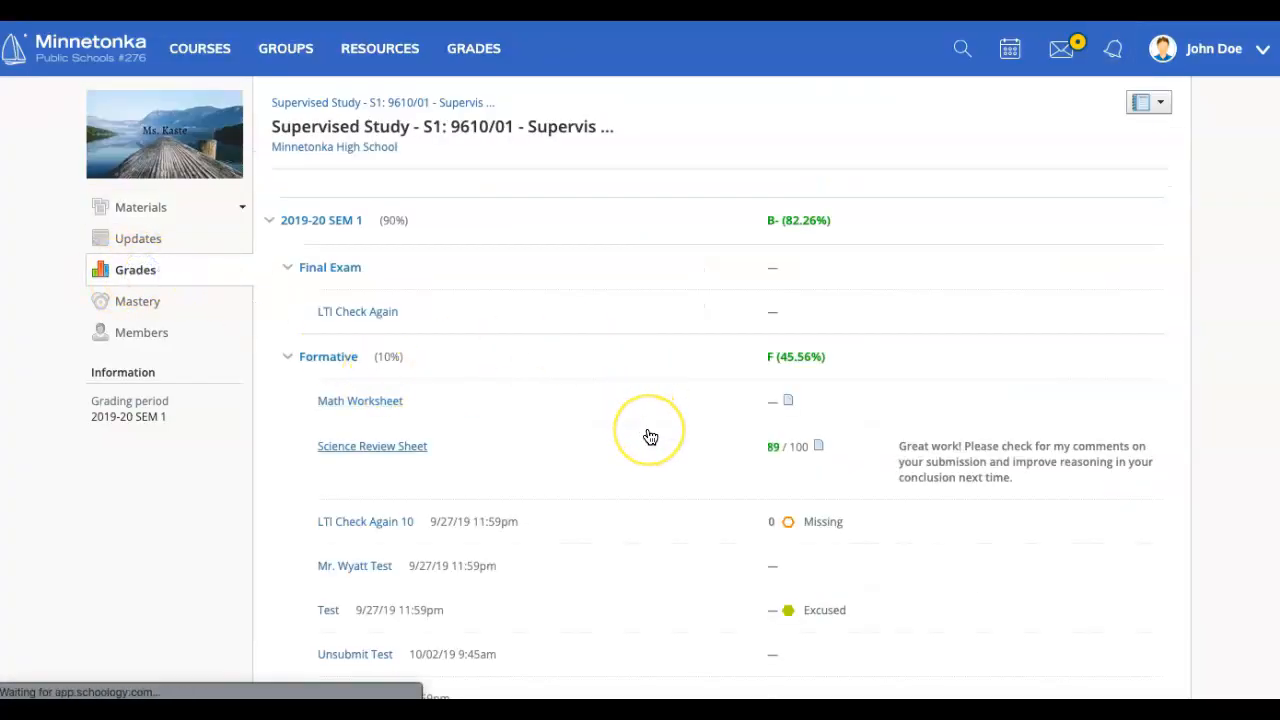
scroll(down, 3)
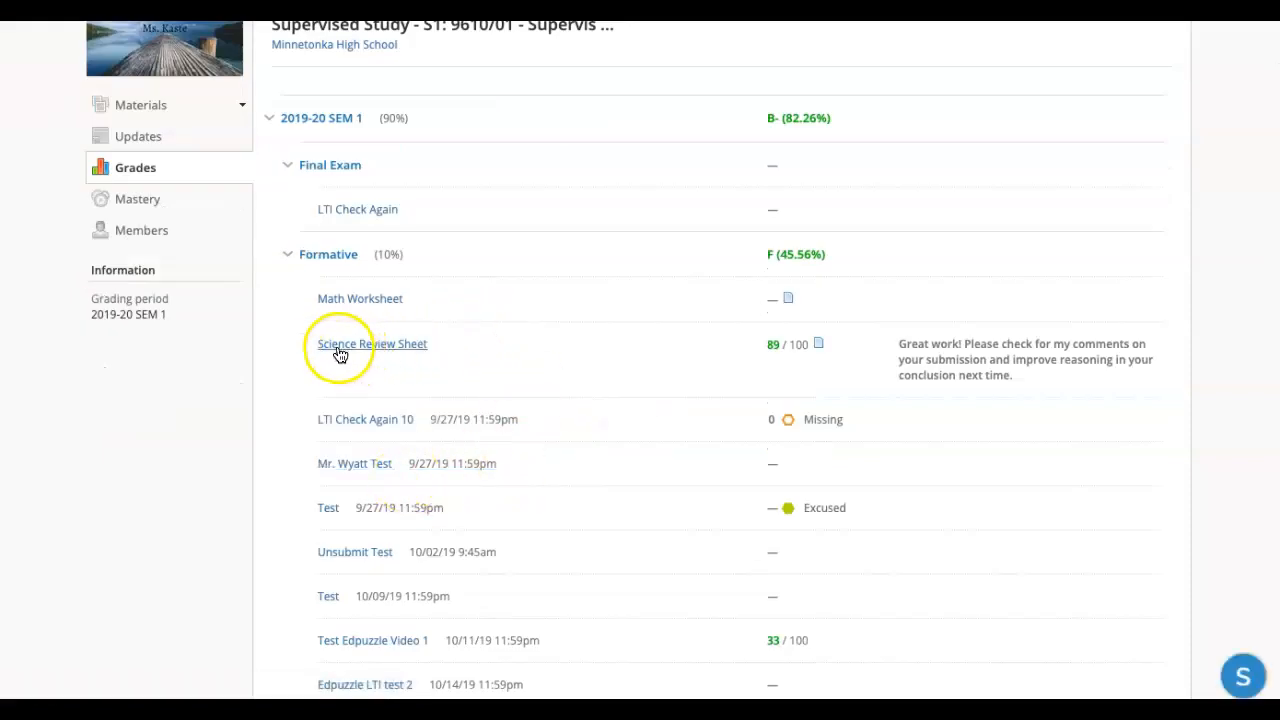
mouse_move(975, 380)
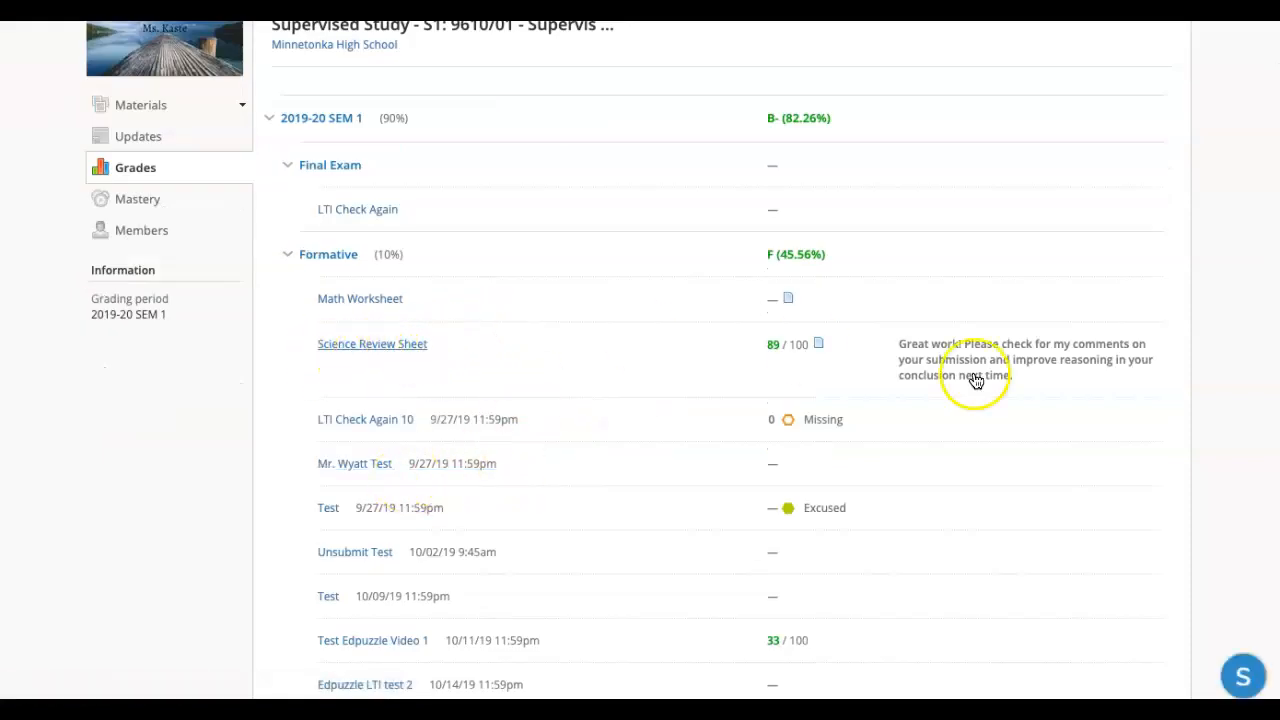
mouse_move(905, 350)
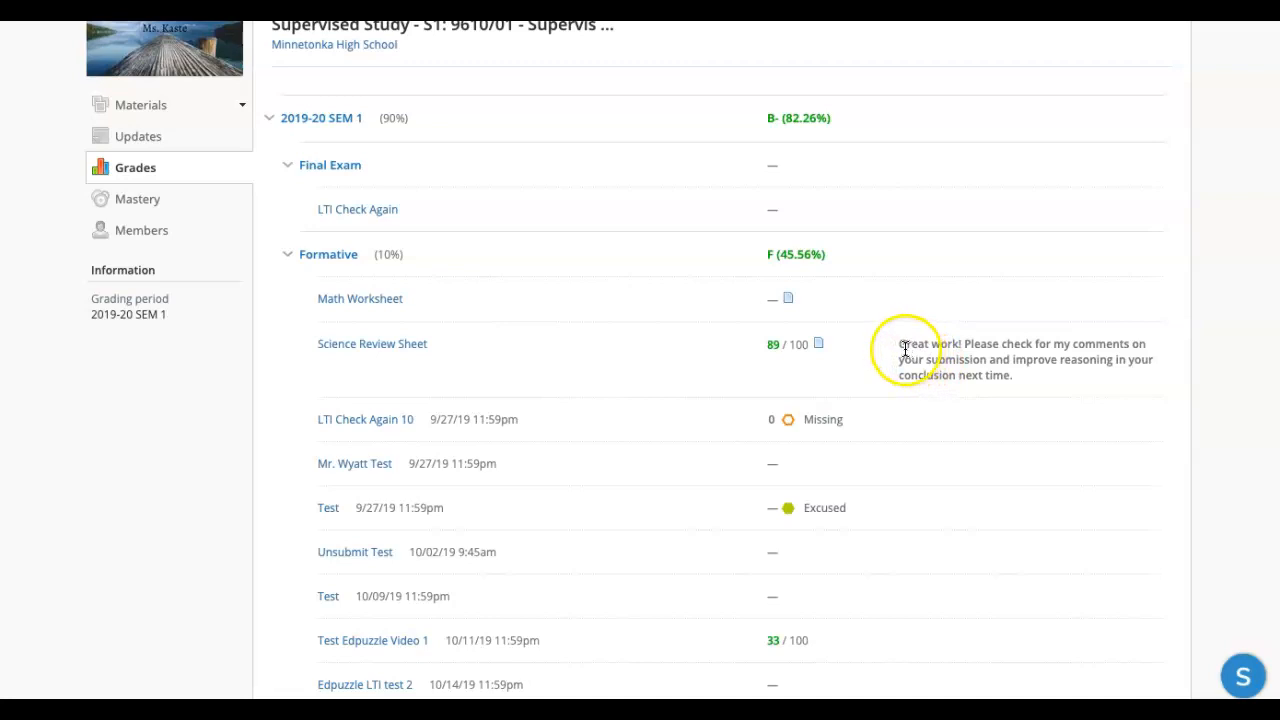
mouse_move(949, 352)
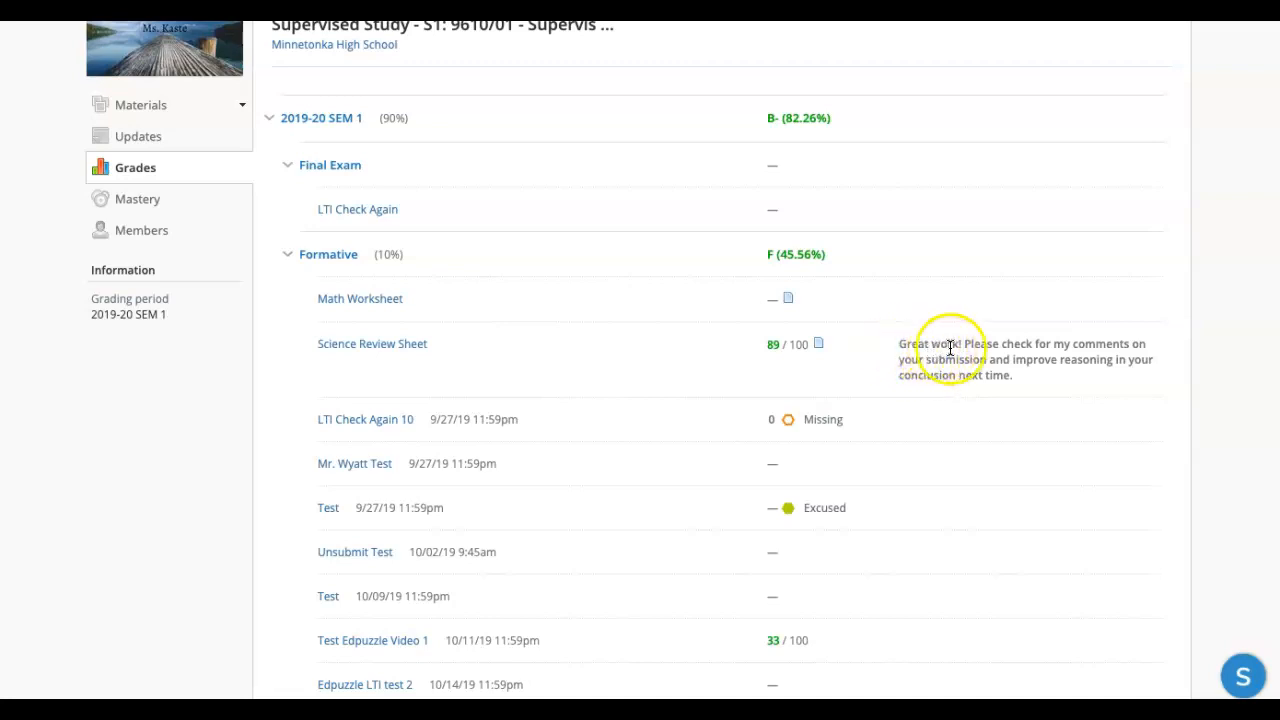
mouse_move(968, 352)
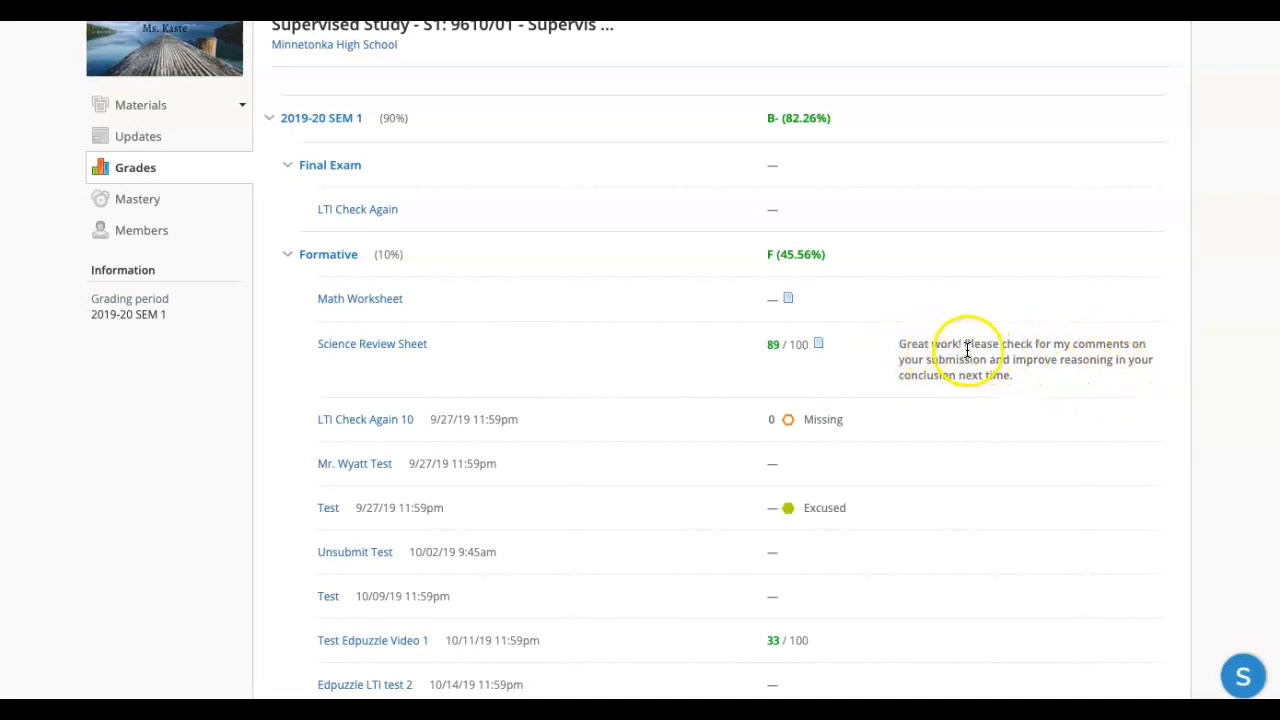
mouse_move(960, 367)
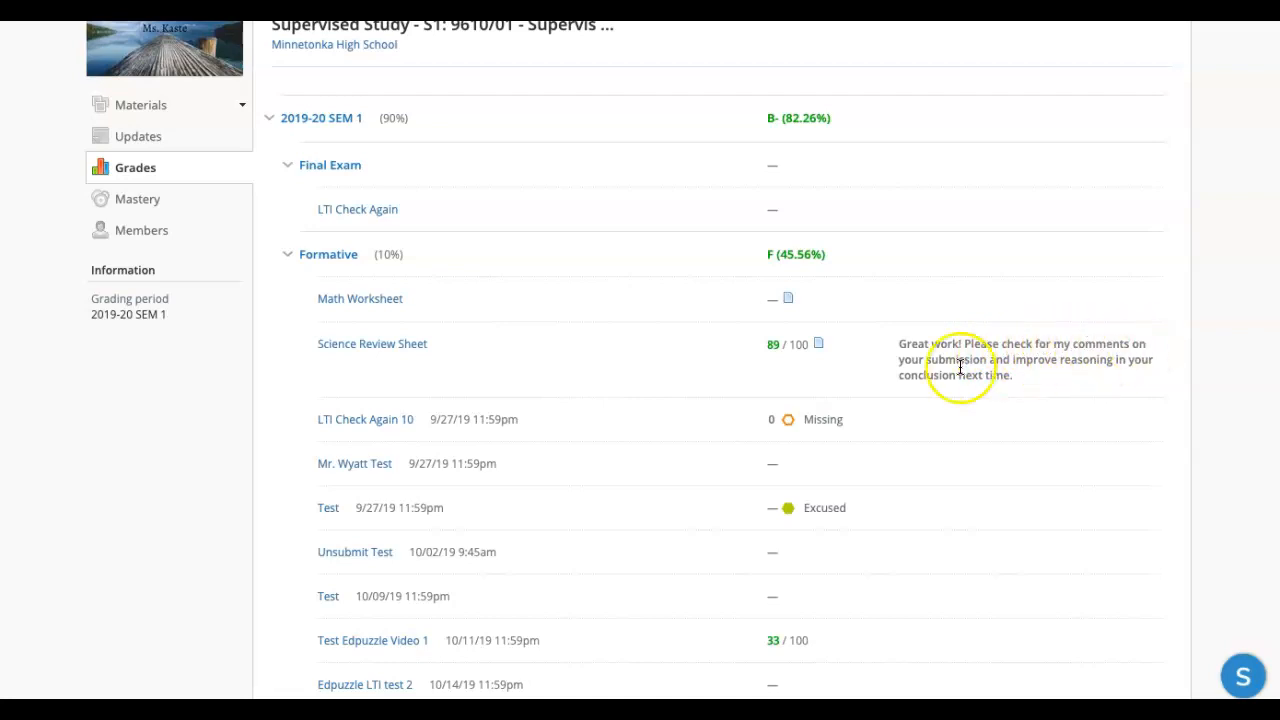
mouse_move(985, 365)
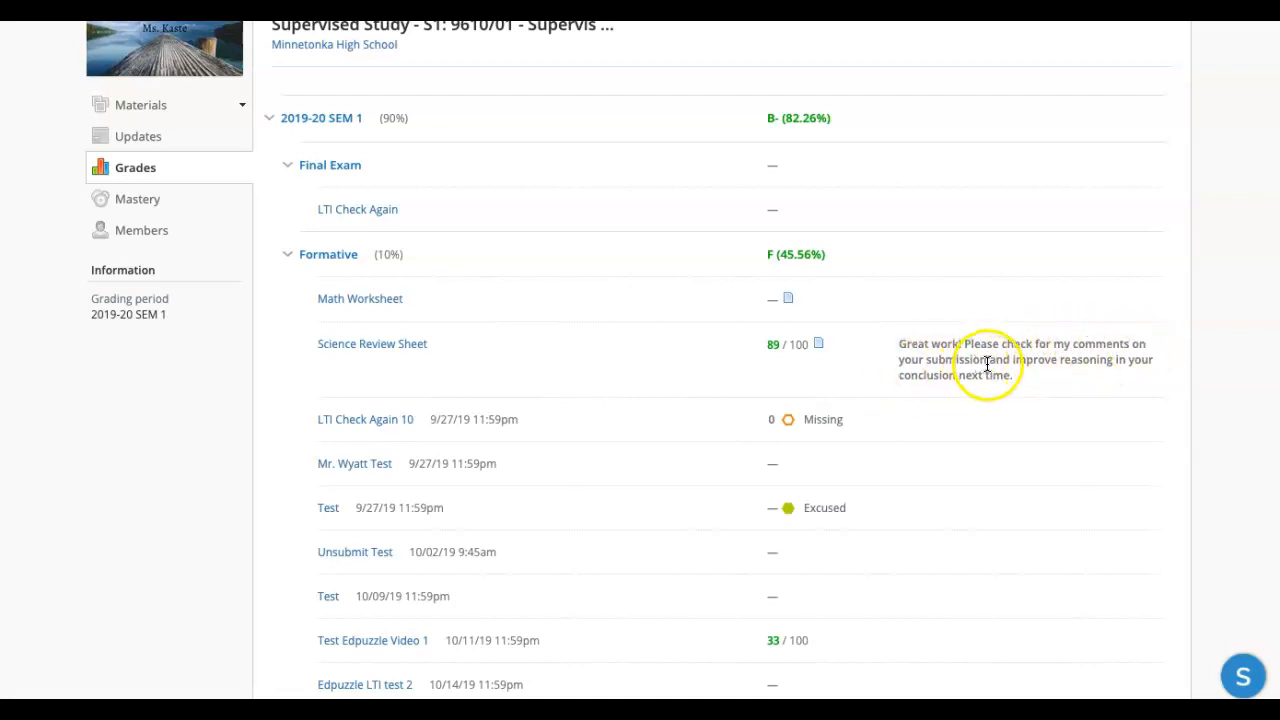
mouse_move(998, 331)
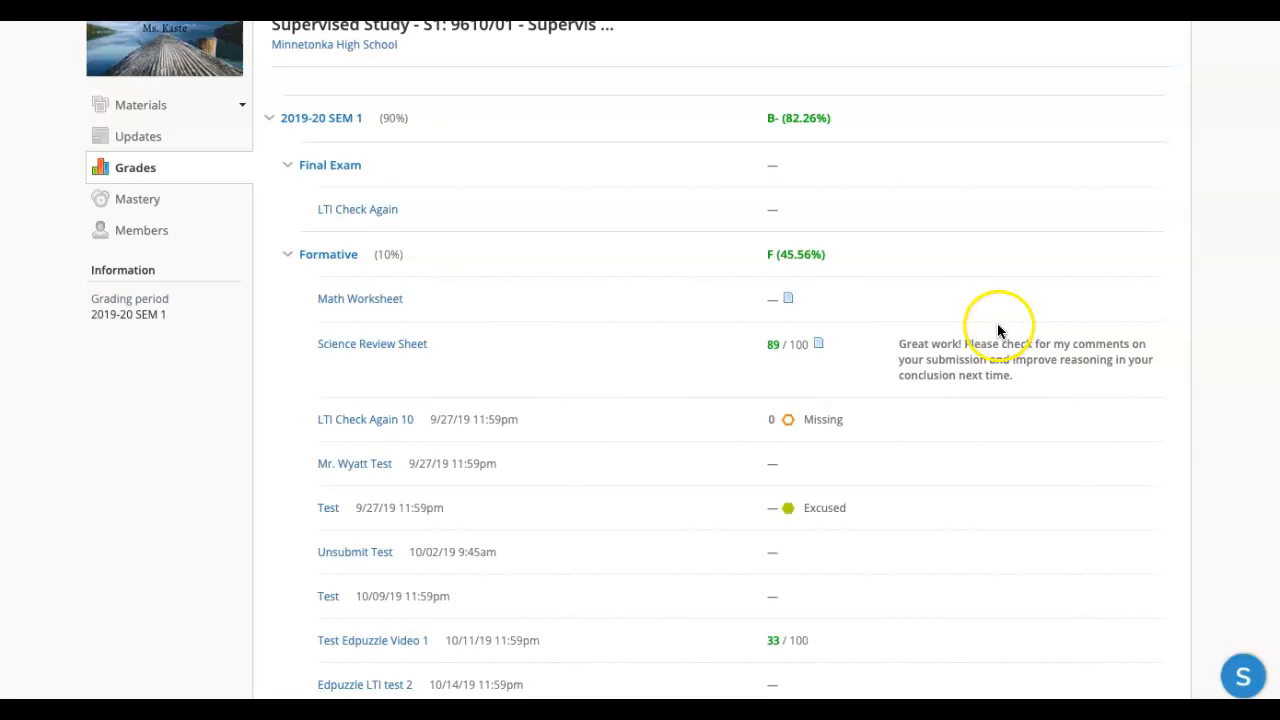
Open the Science Review Sheet assignment and view its submitted file with Mr. Stanerson's annotations.
click(372, 343)
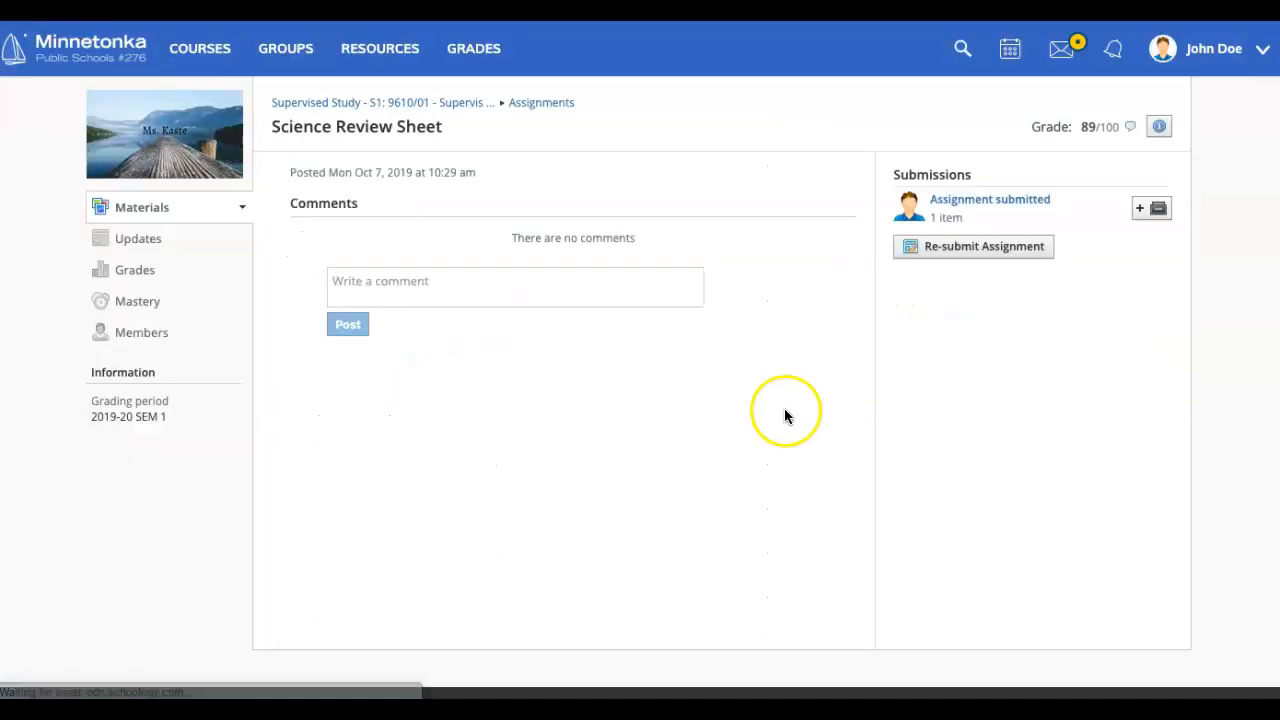
click(989, 199)
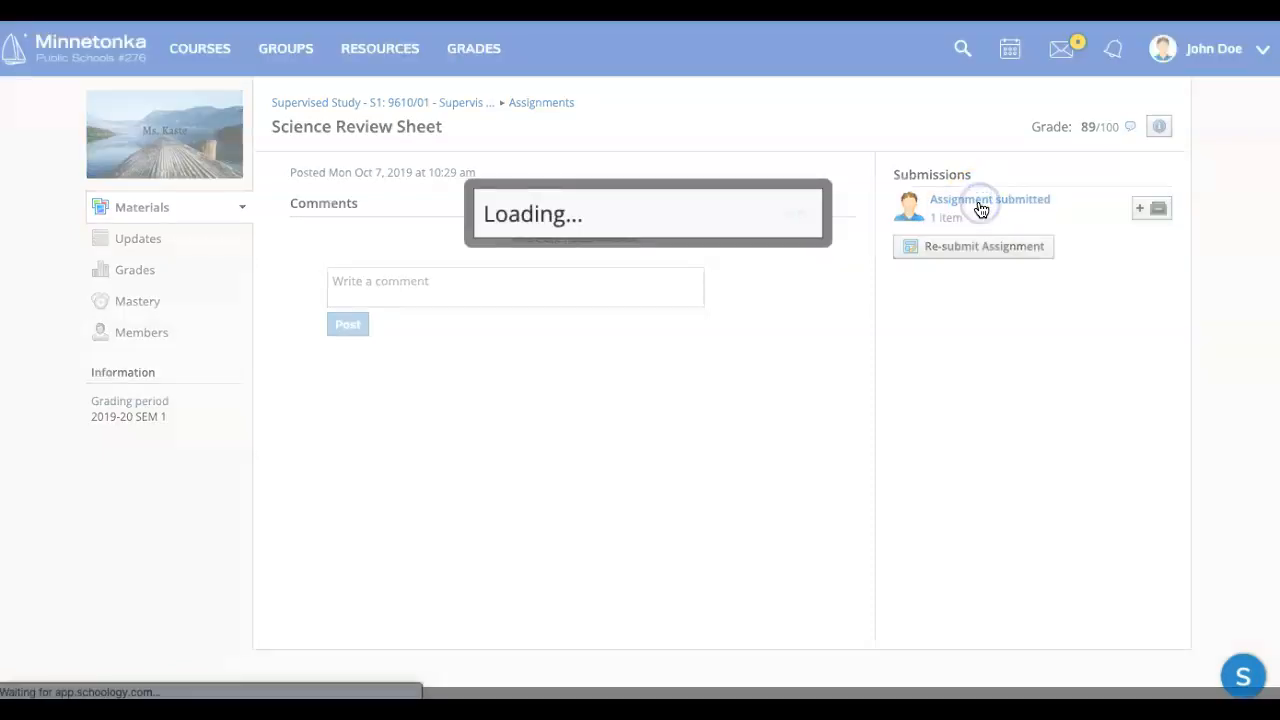
click(989, 199)
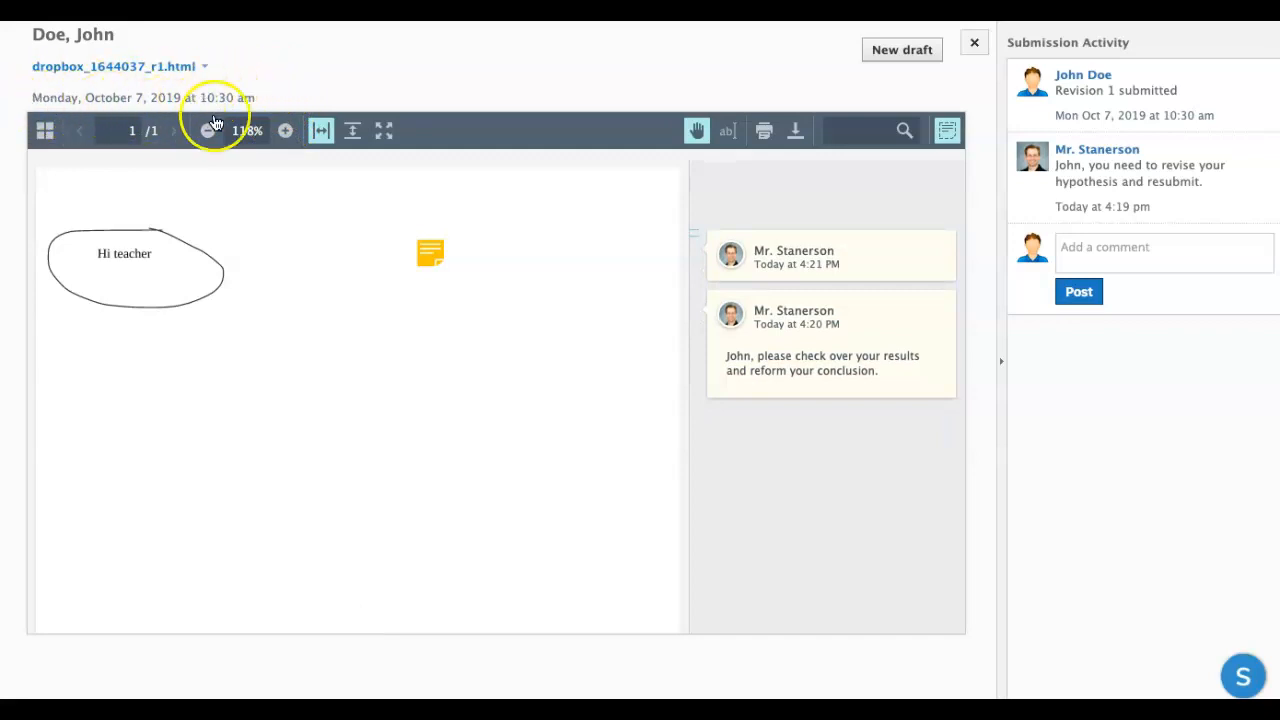
mouse_move(787, 237)
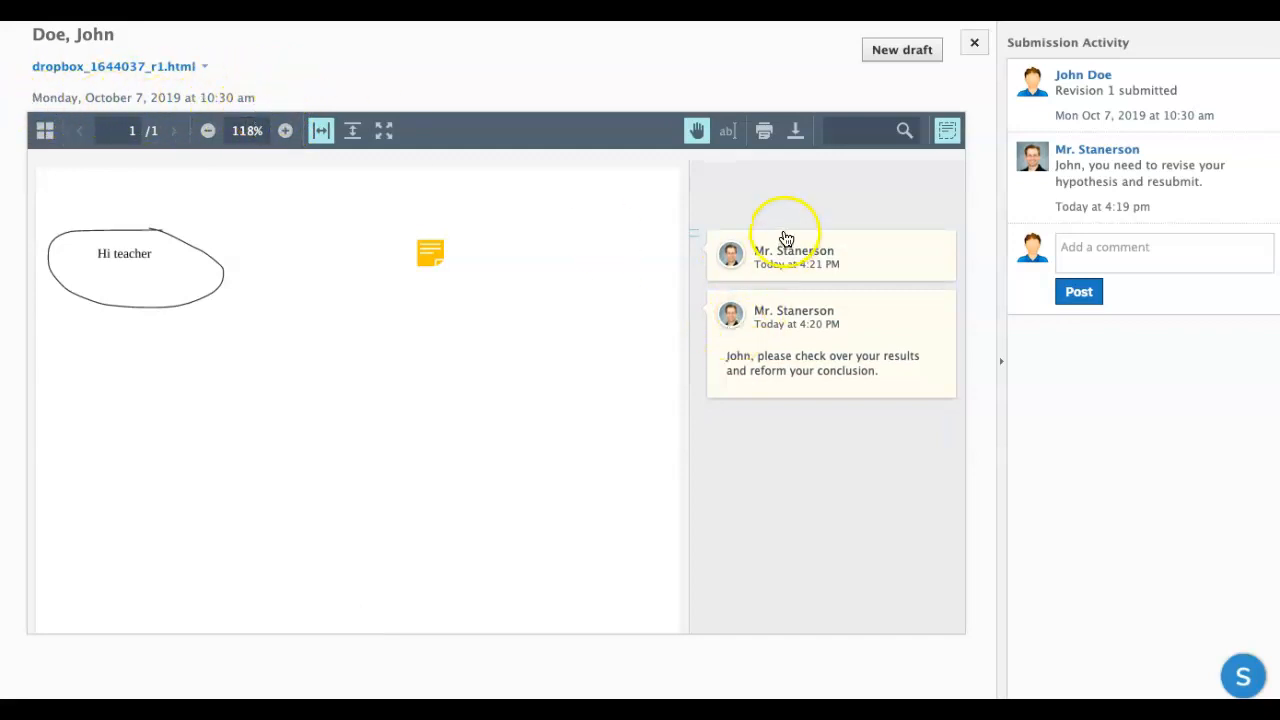
mouse_move(790, 270)
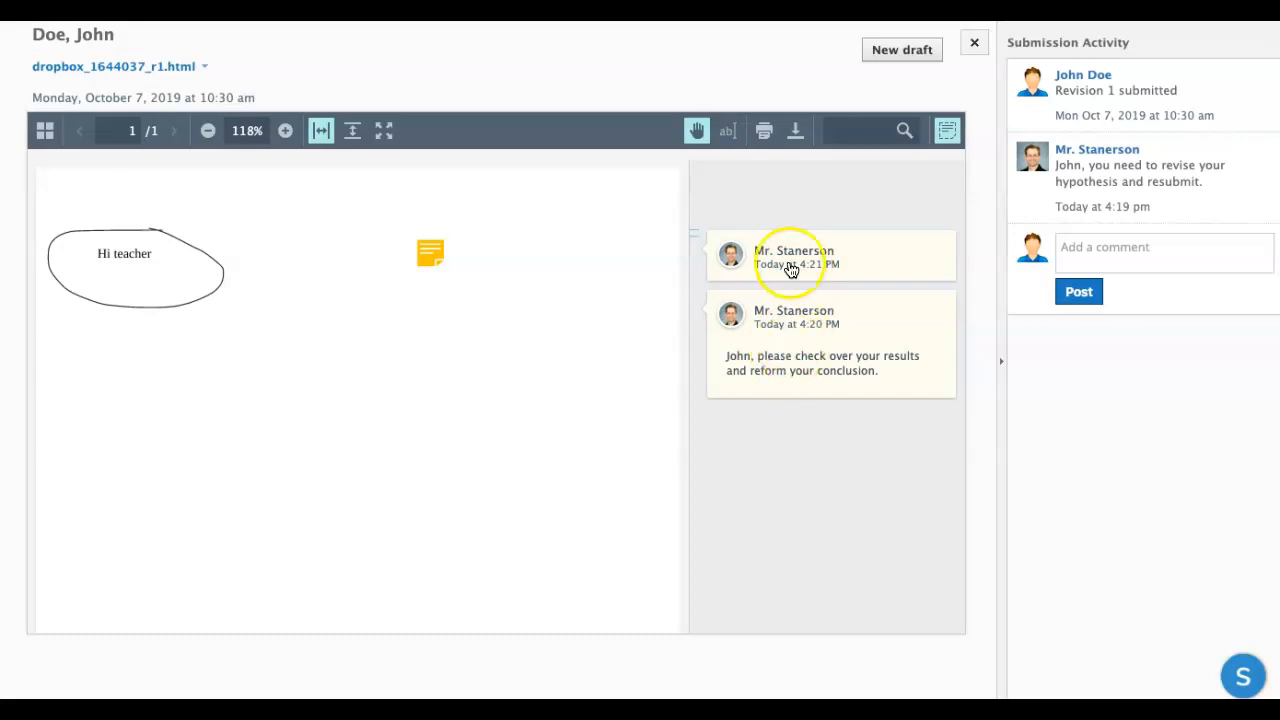
mouse_move(1160, 277)
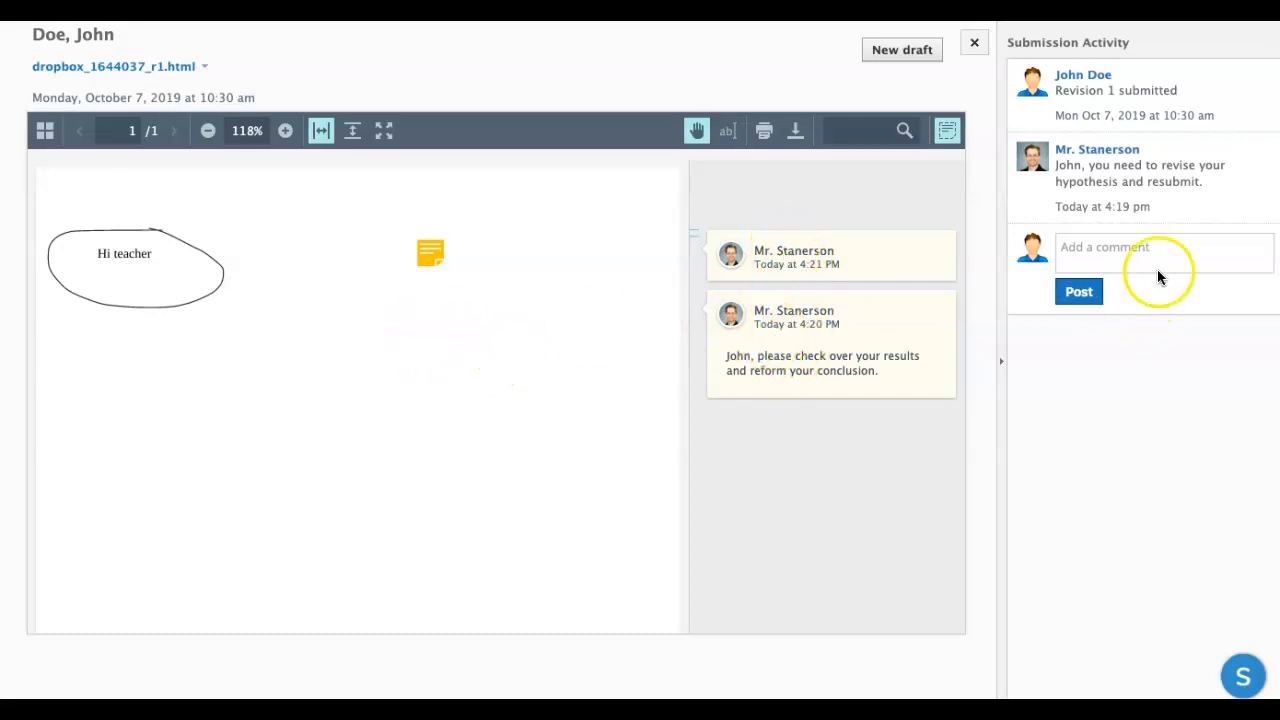
mouse_move(530, 245)
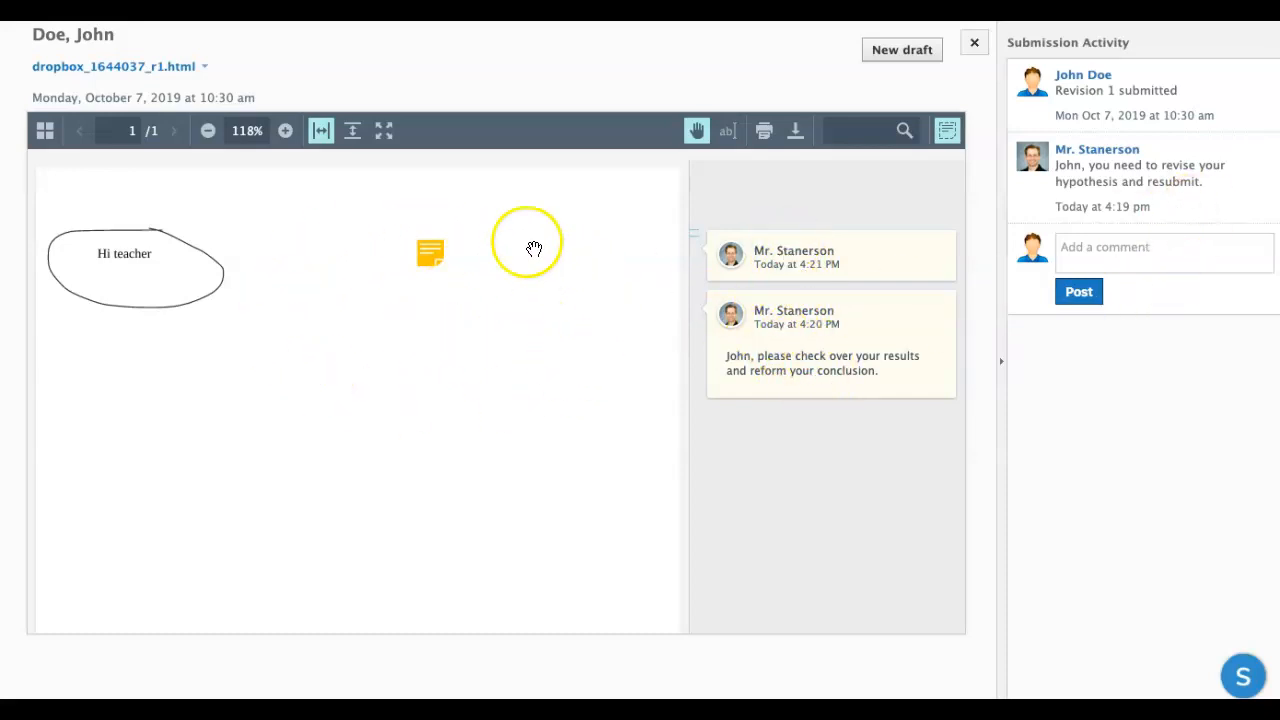
mouse_move(752, 265)
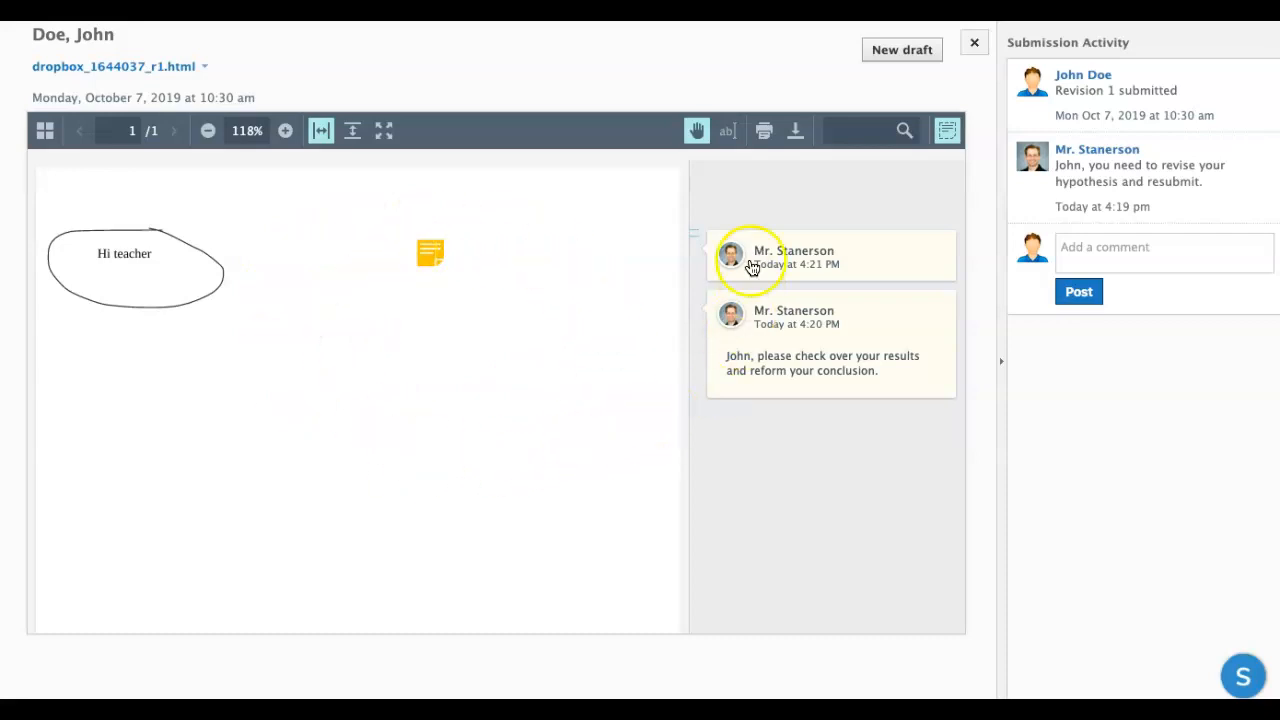
mouse_move(762, 358)
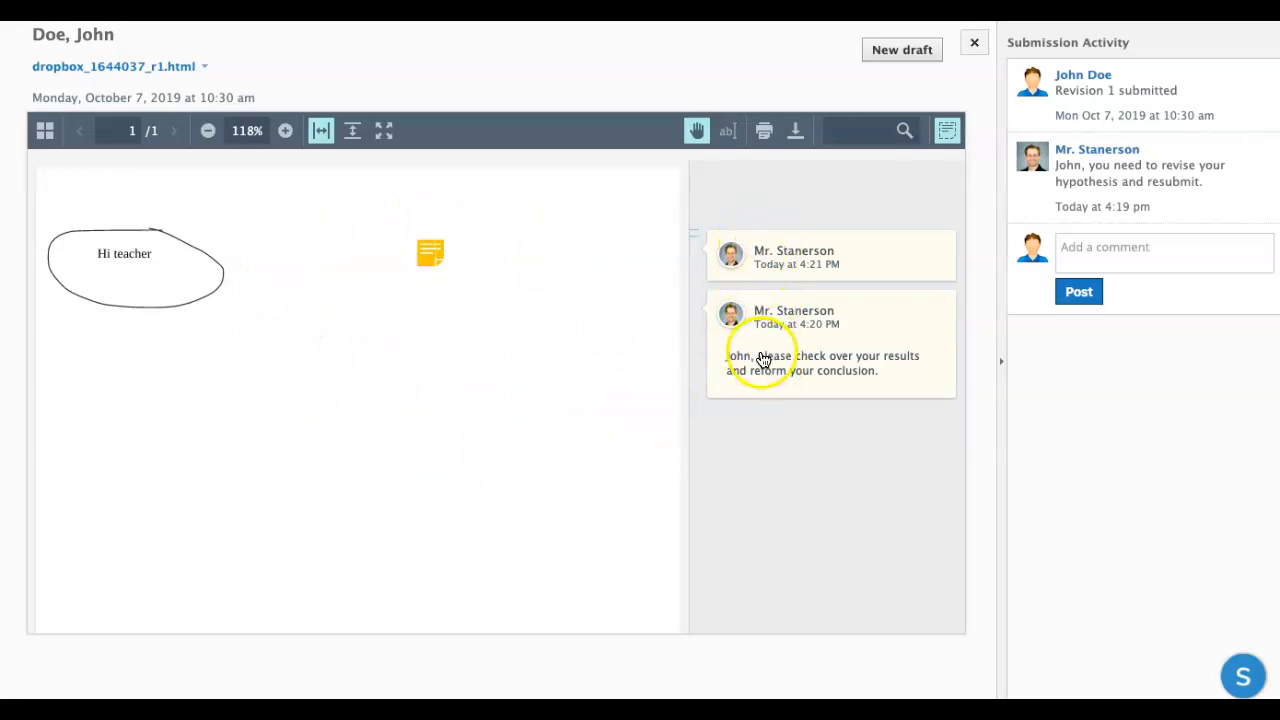
mouse_move(1160, 220)
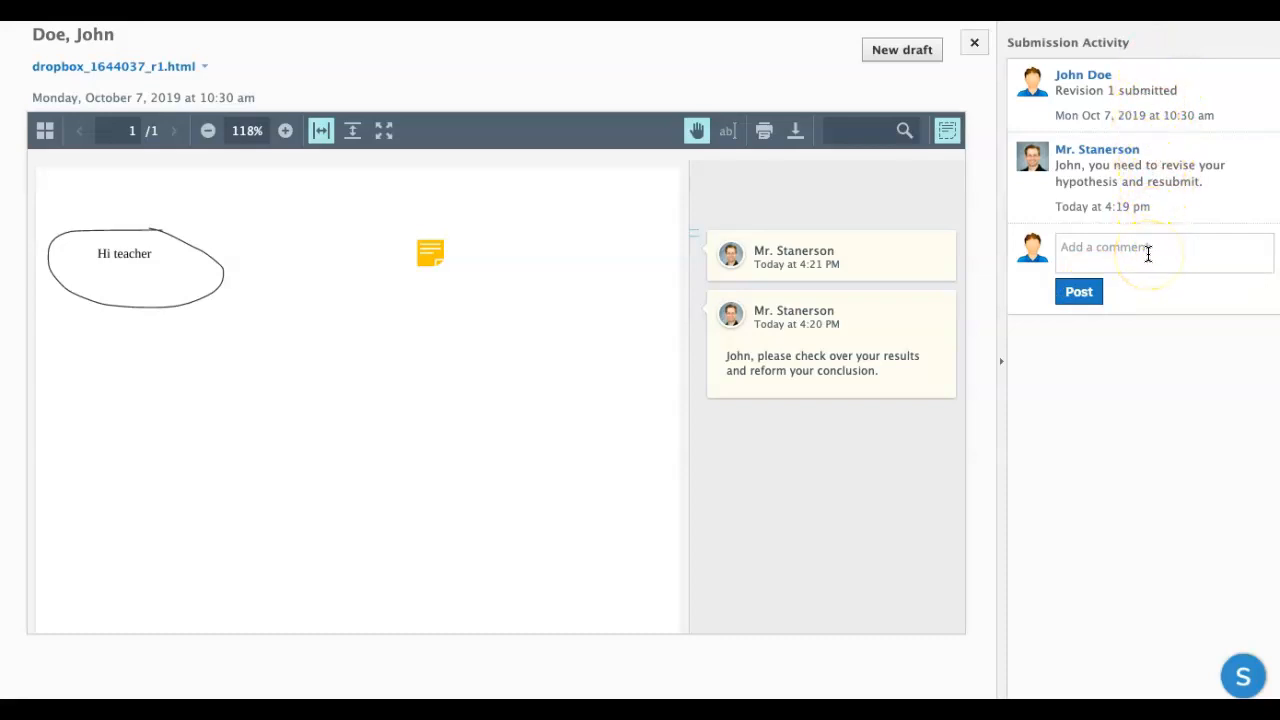
mouse_move(974, 42)
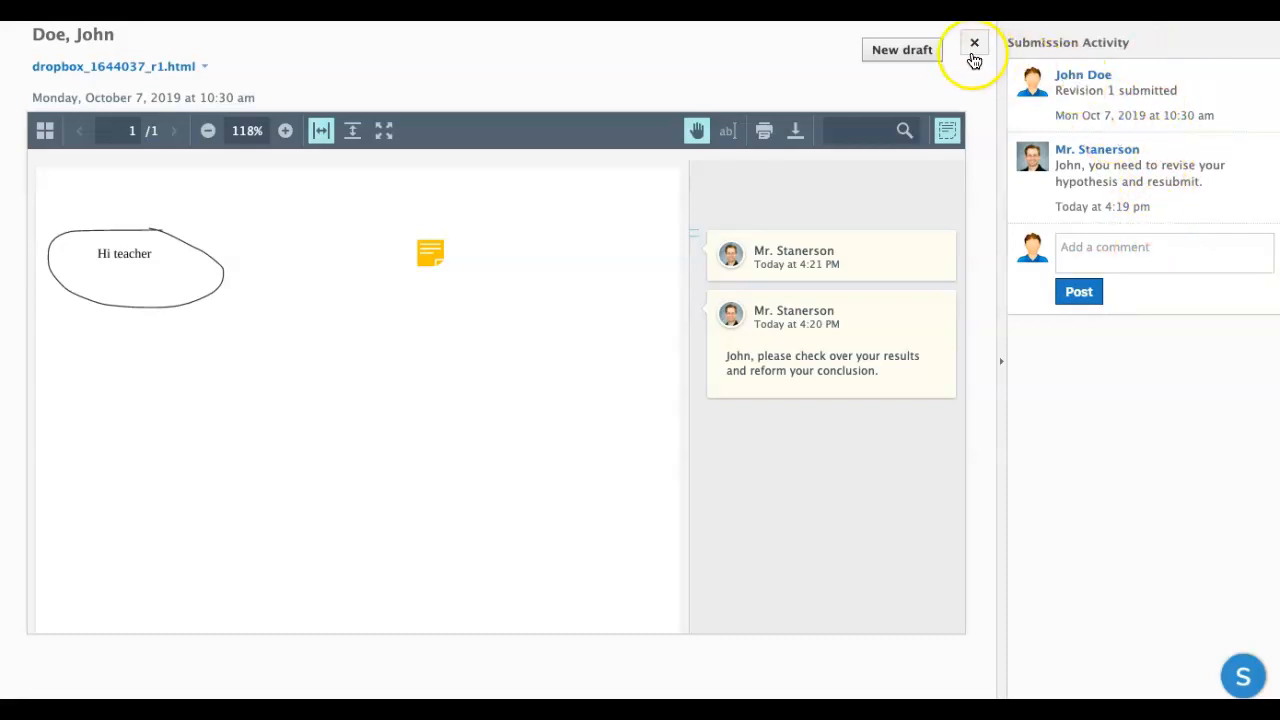
Close the submission viewer, returning to the 89/100 Science Review Sheet page.
click(973, 42)
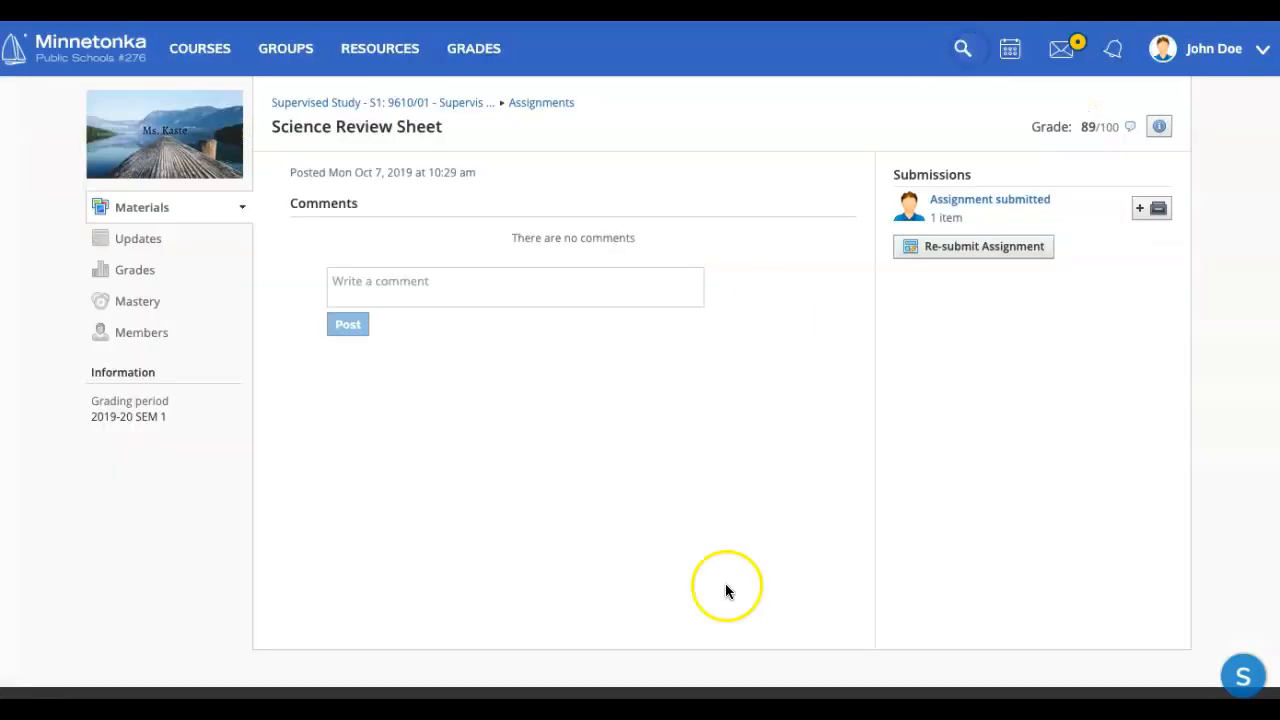
mouse_move(705, 420)
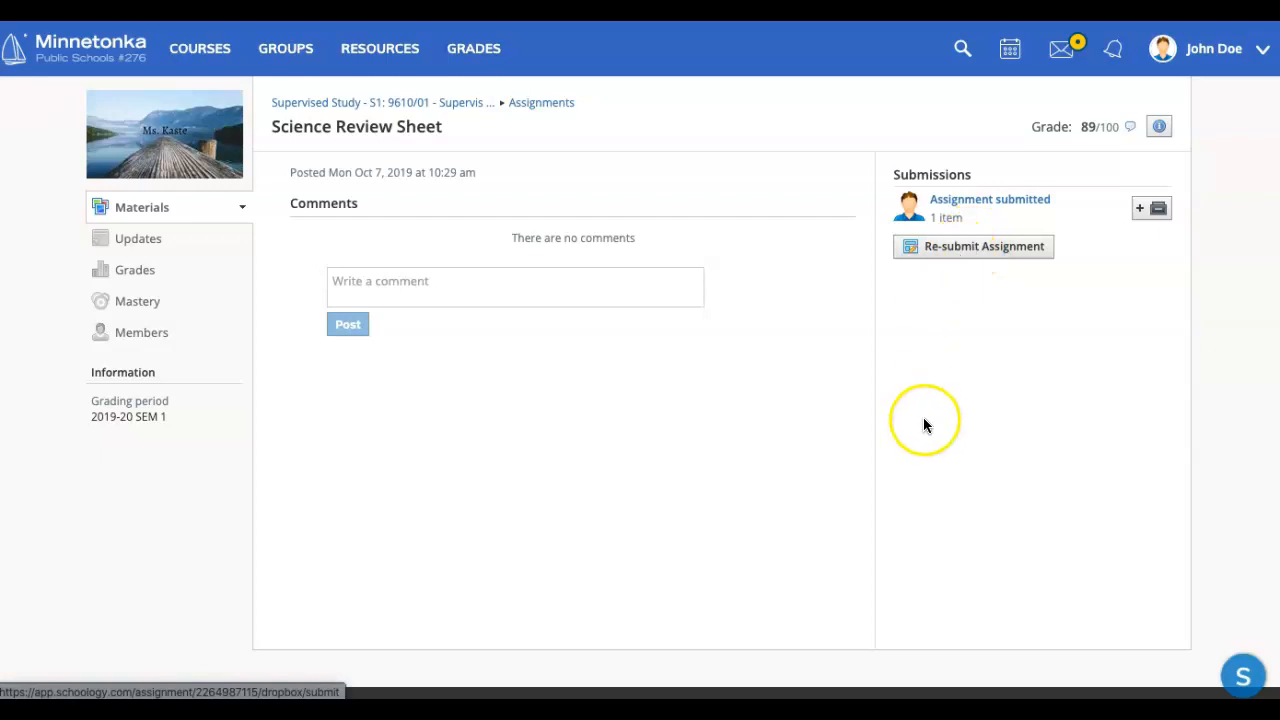
mouse_move(935, 433)
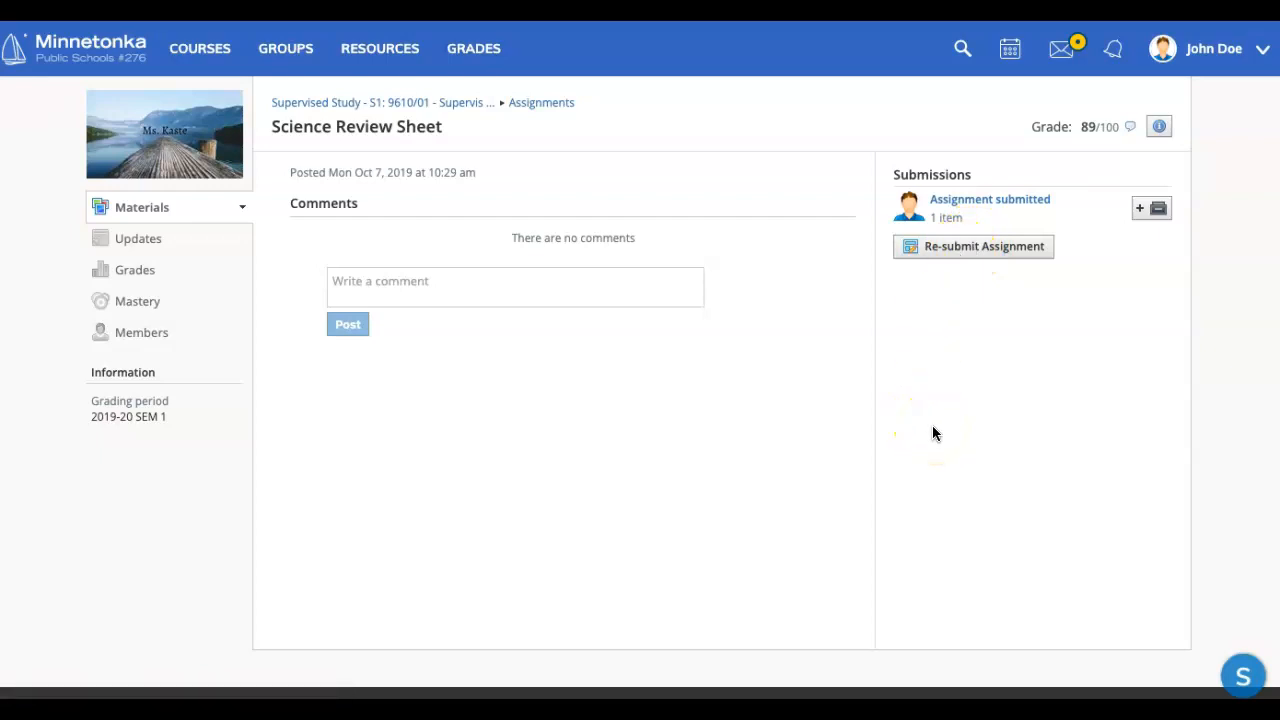
mouse_move(908, 280)
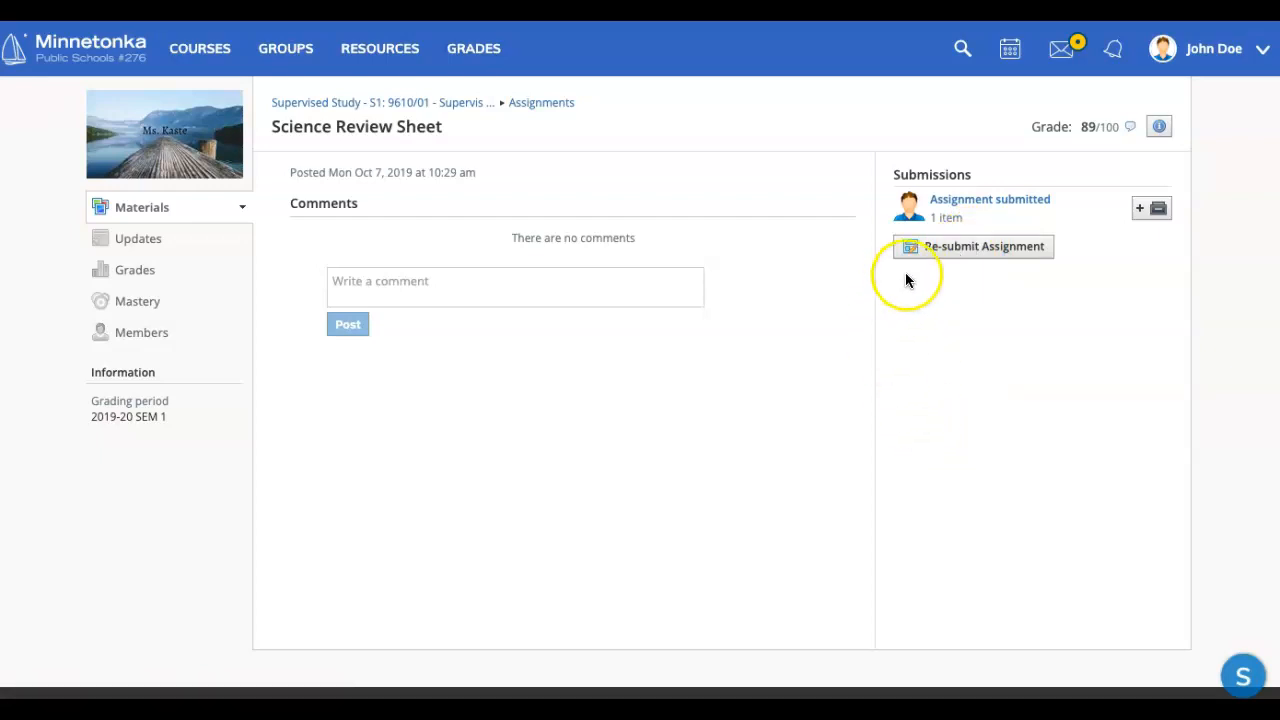
mouse_move(40, 35)
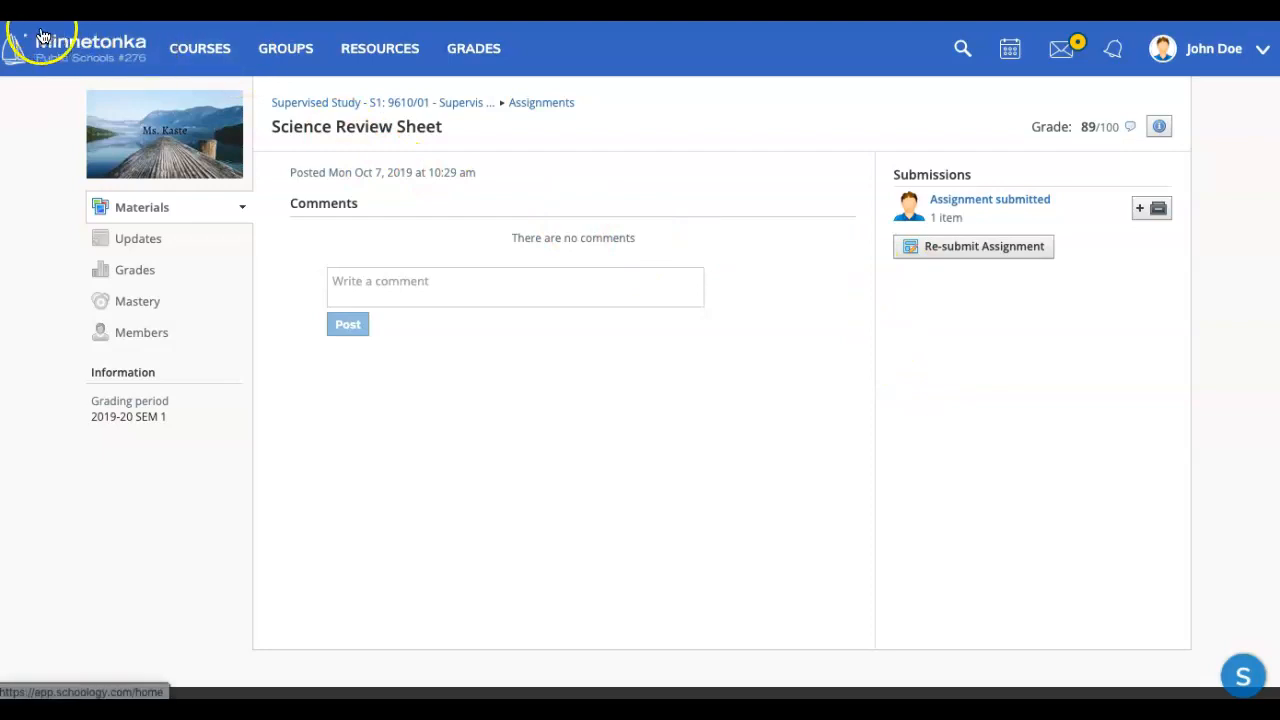